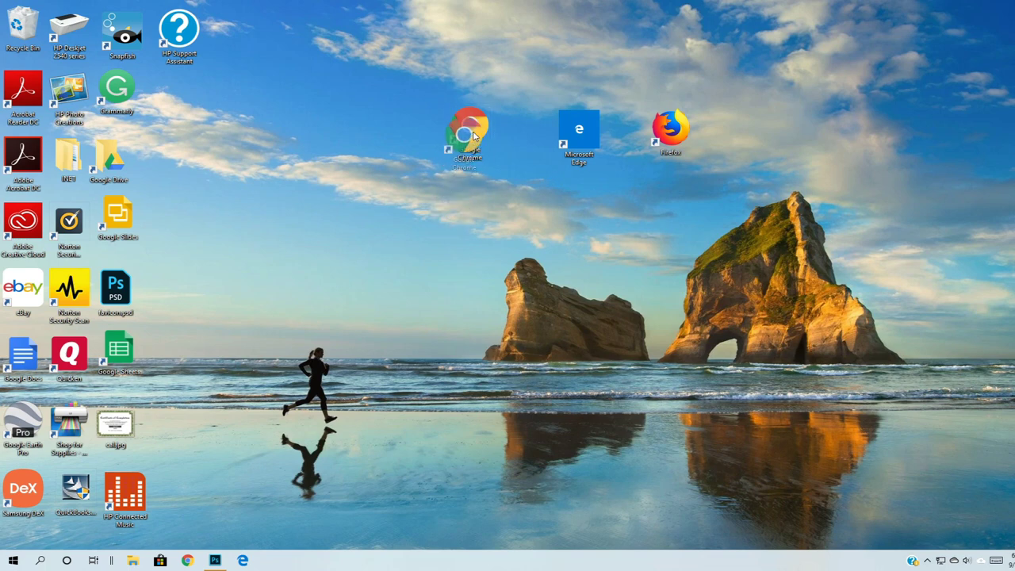
mouse_move(464, 135)
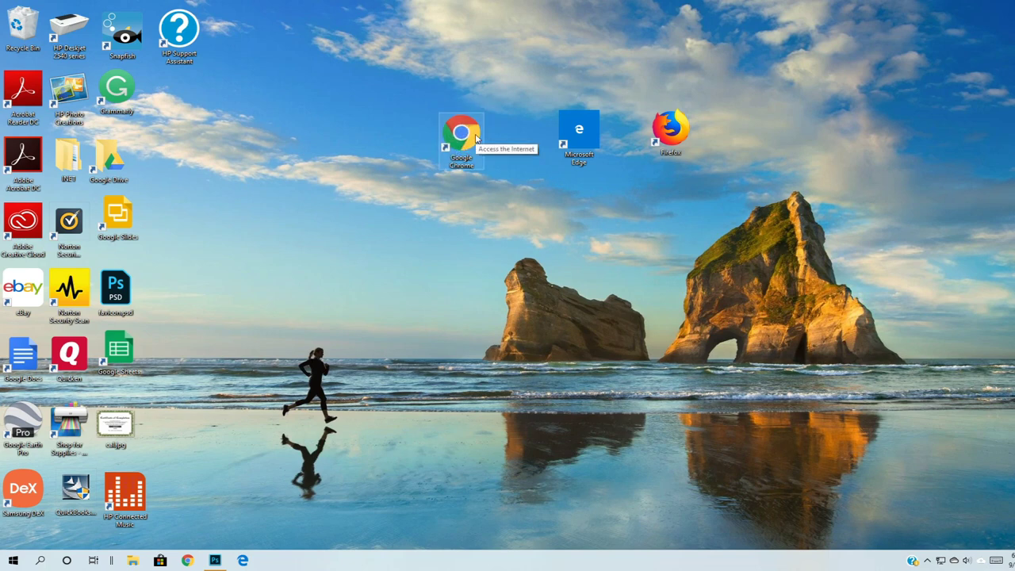
mouse_move(587, 151)
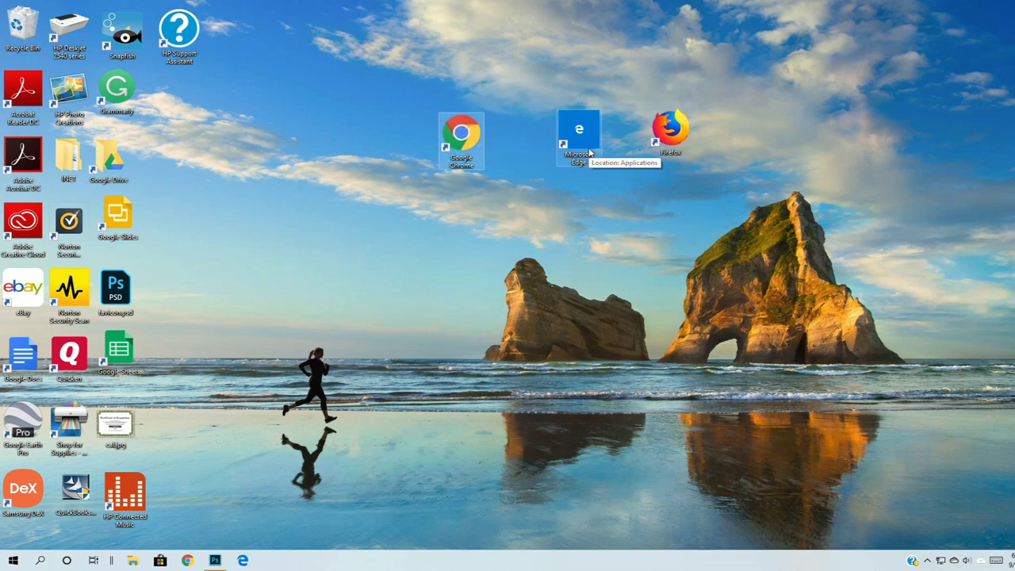
mouse_move(672, 130)
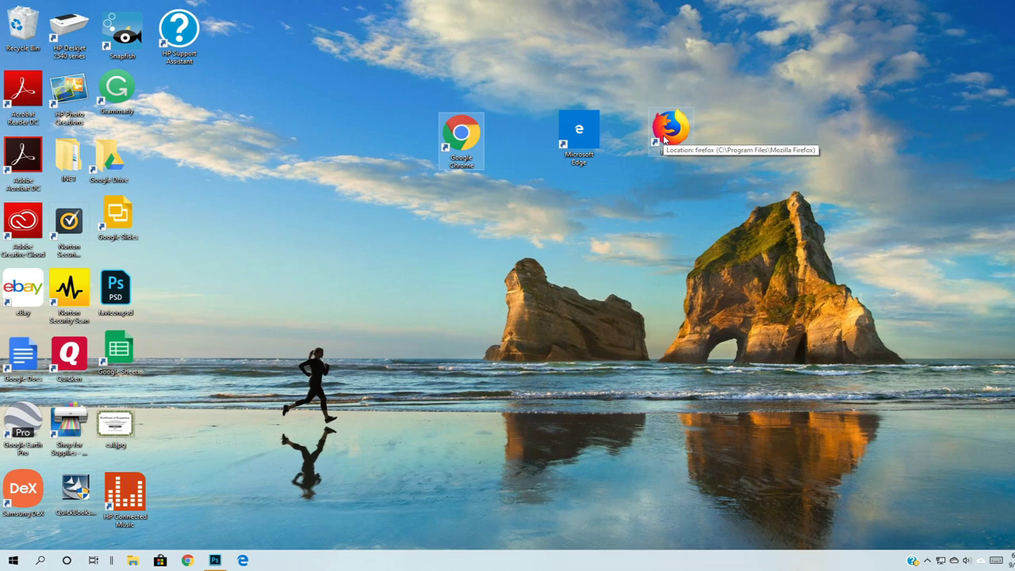
mouse_move(456, 226)
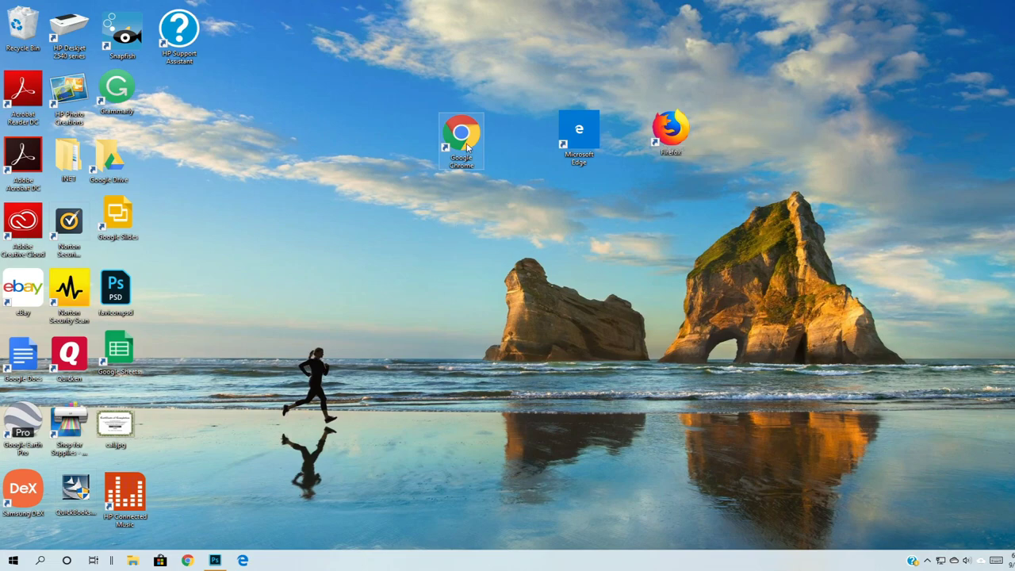
- Launch Google Chrome from the desktop shortcut and restore its window to a smaller size
double_click(461, 141)
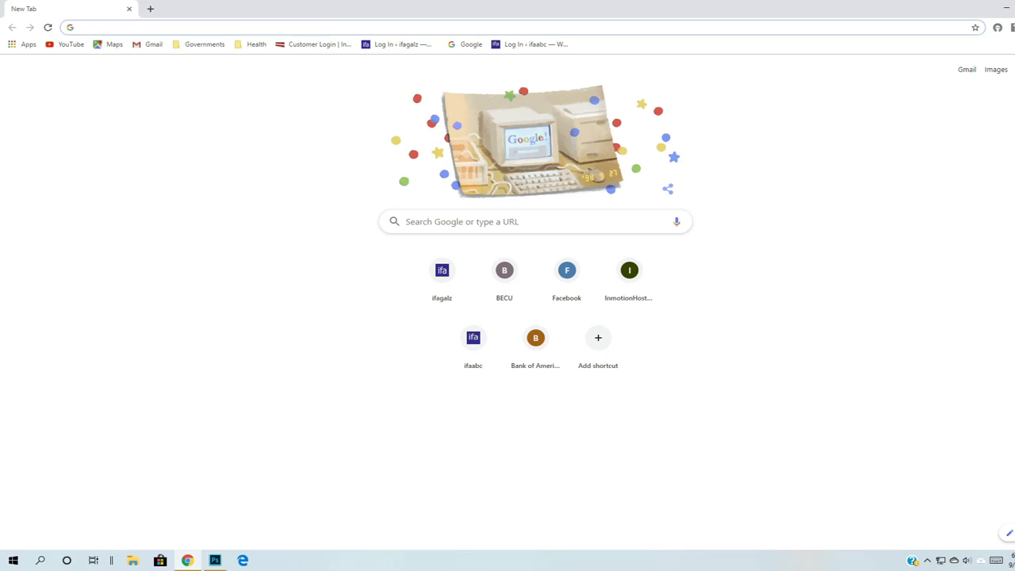
left_click(996, 9)
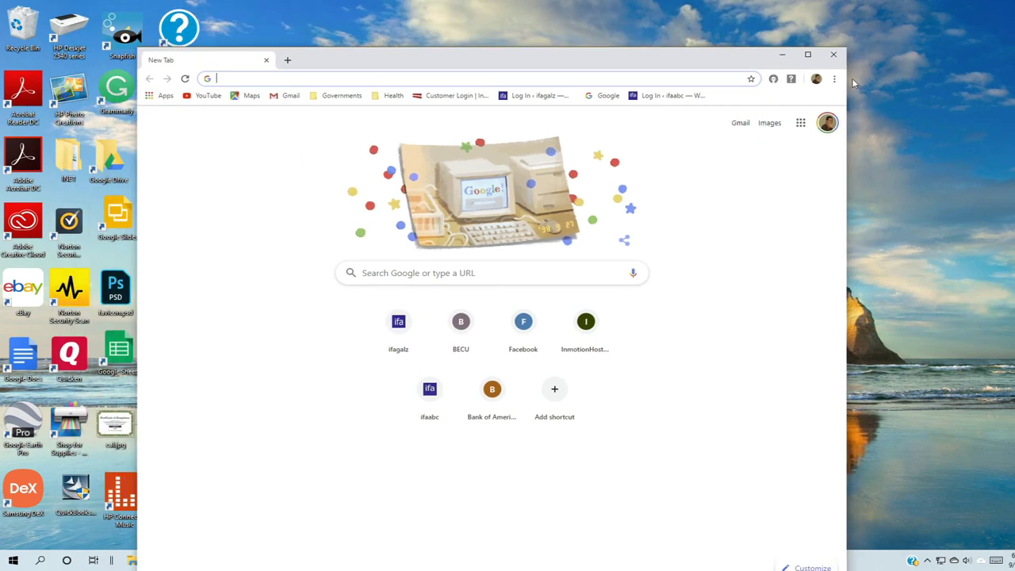
mouse_move(835, 78)
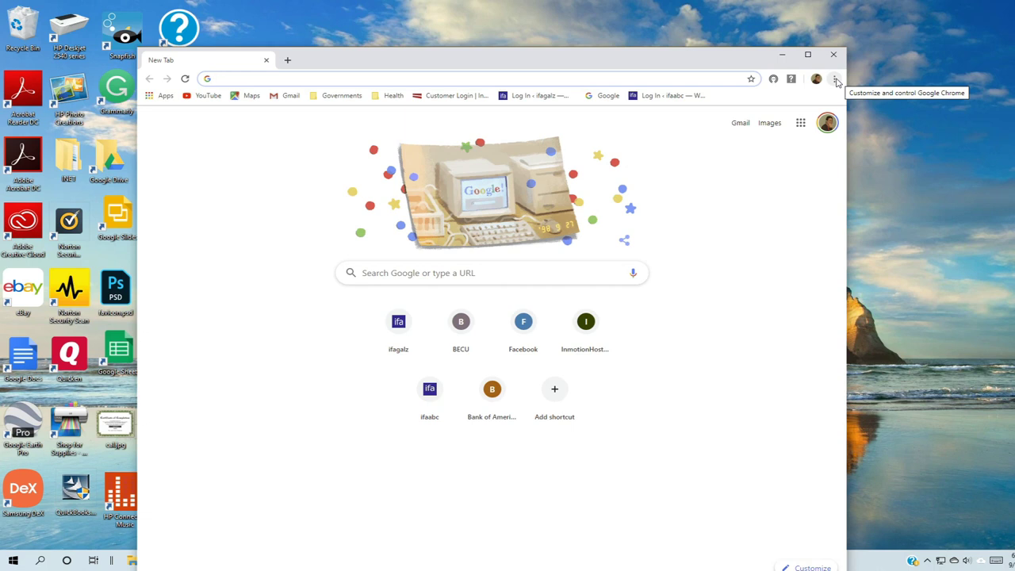
mouse_move(835, 79)
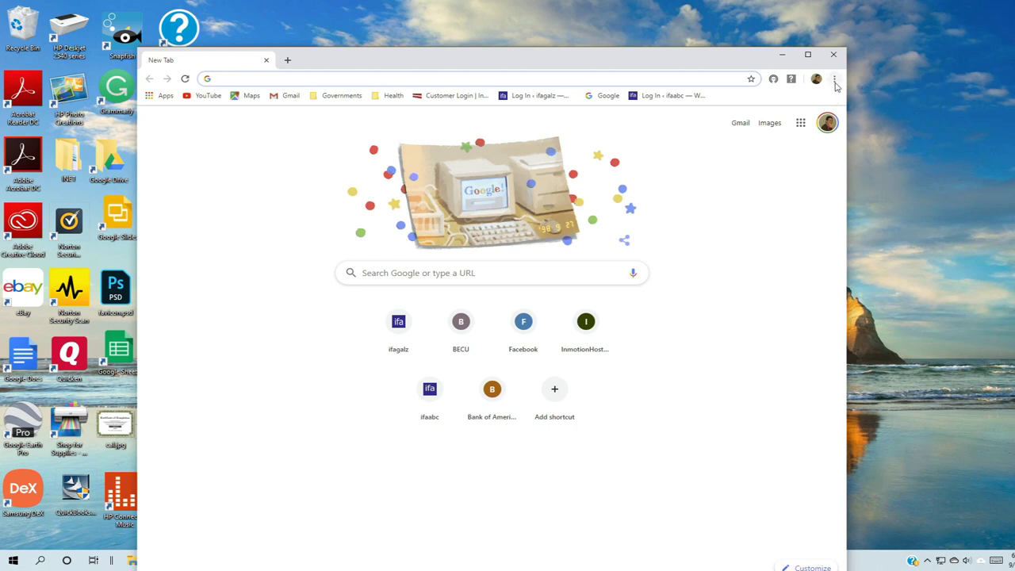
- Open Chrome's three-dot main menu over the new tab page
left_click(834, 79)
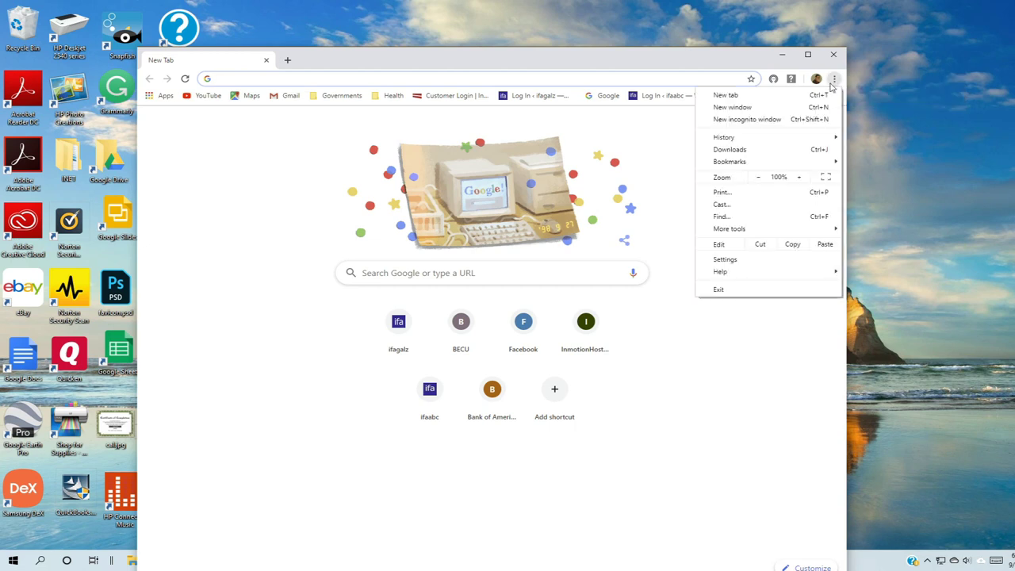
mouse_move(724, 137)
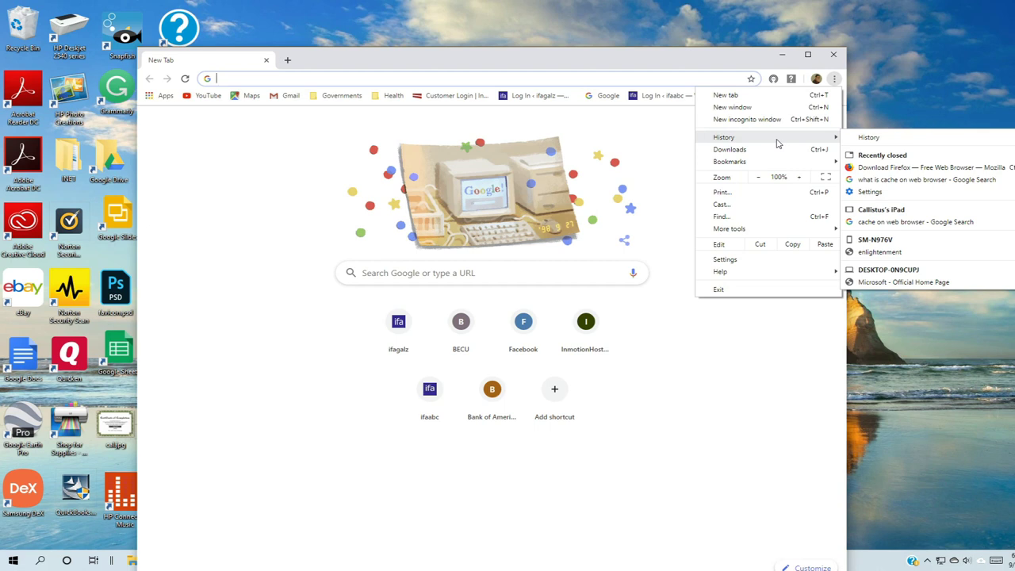
mouse_move(898, 223)
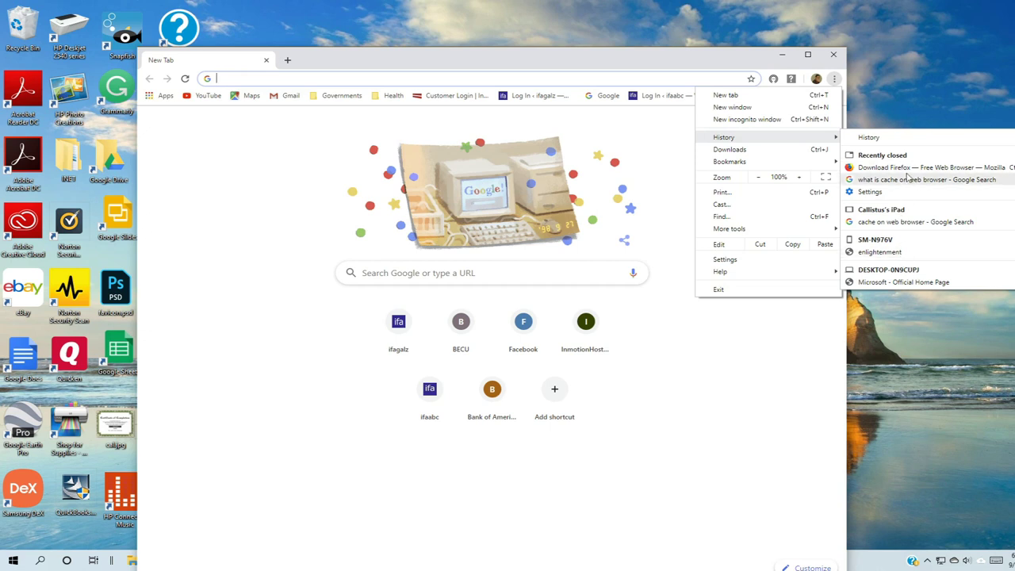
mouse_move(752, 142)
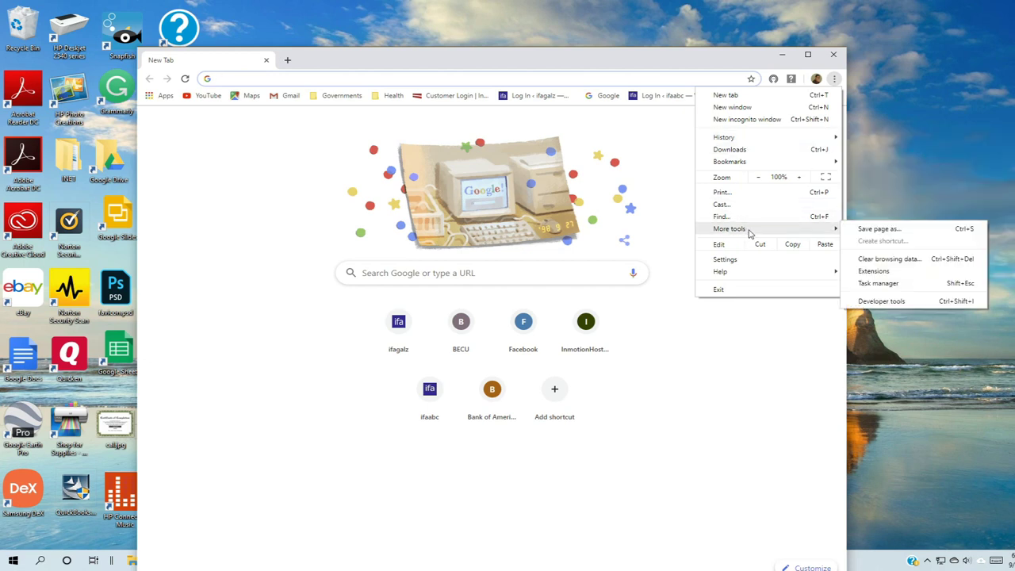
mouse_move(879, 228)
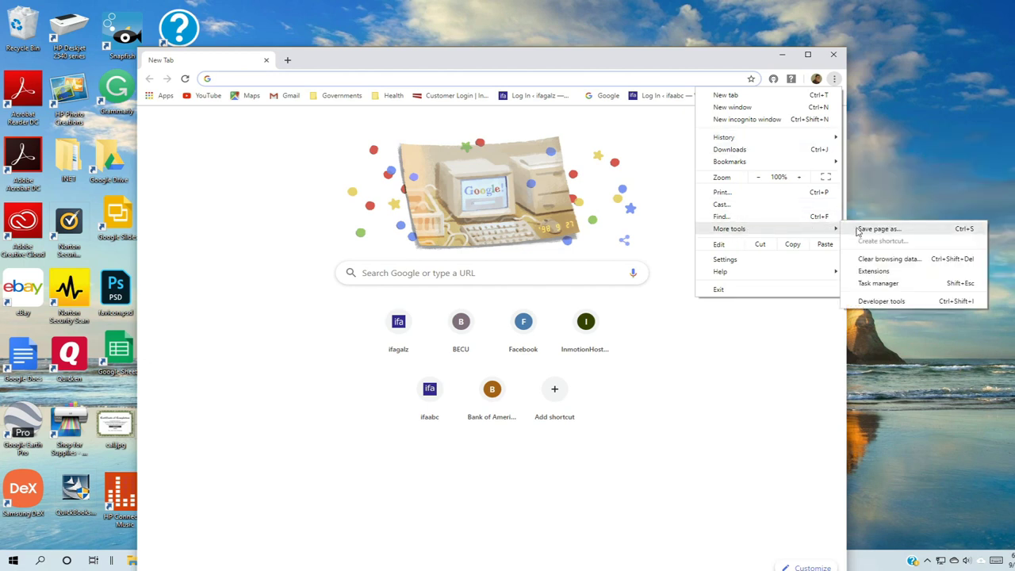
mouse_move(890, 259)
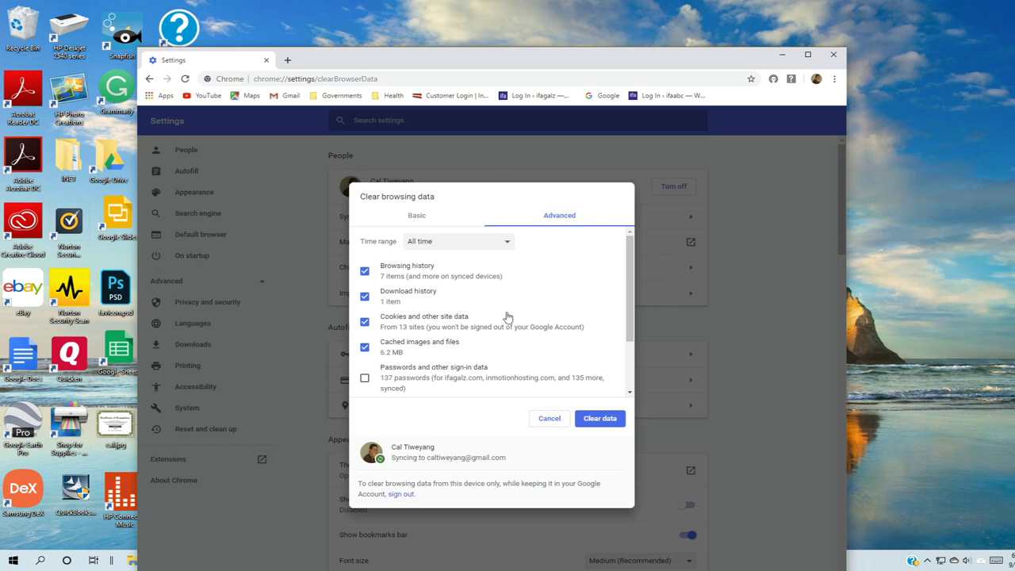
left_click(459, 241)
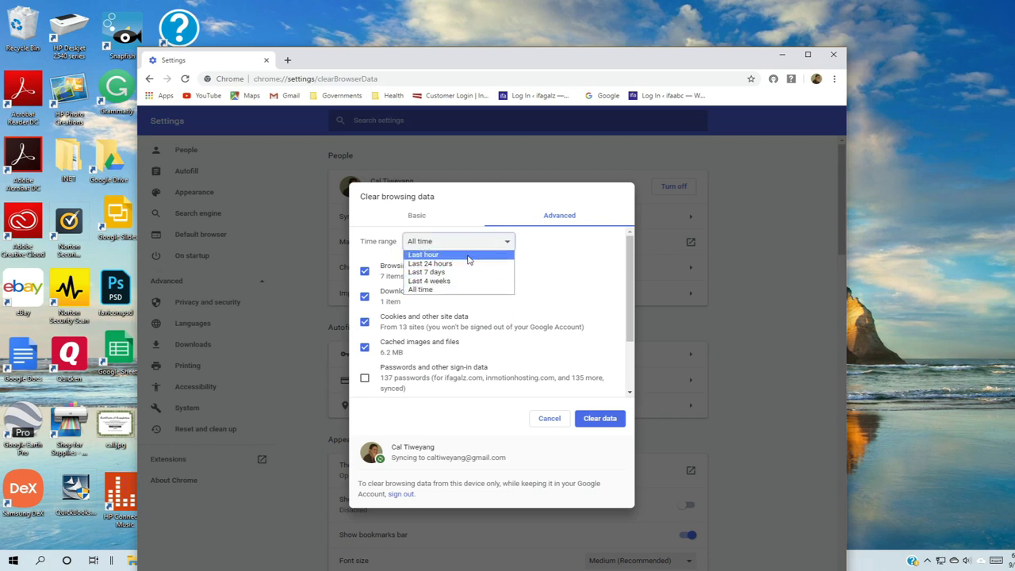
mouse_move(460, 289)
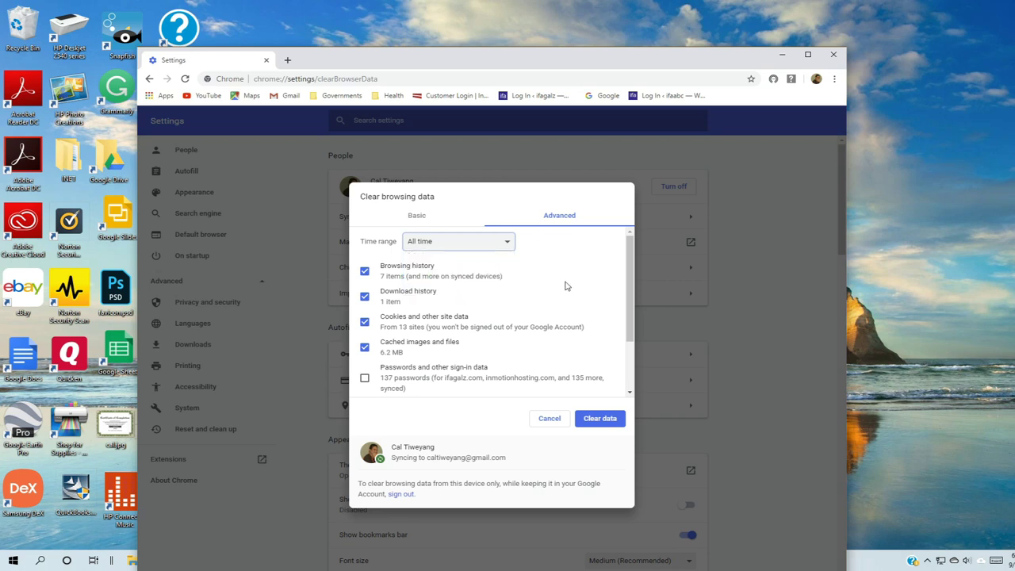
scroll("down", 3)
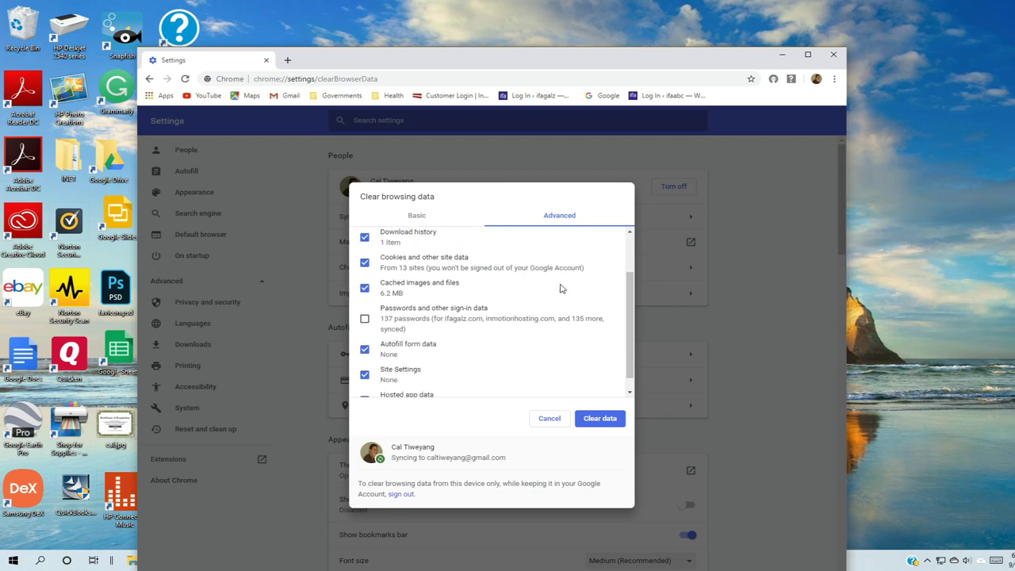
scroll("up", 3)
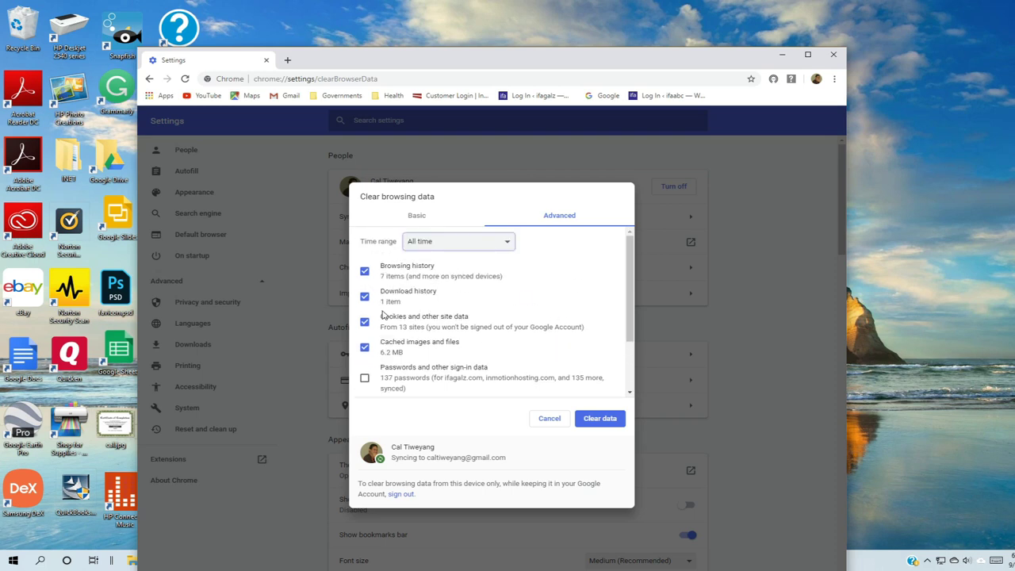
scroll("down", 3)
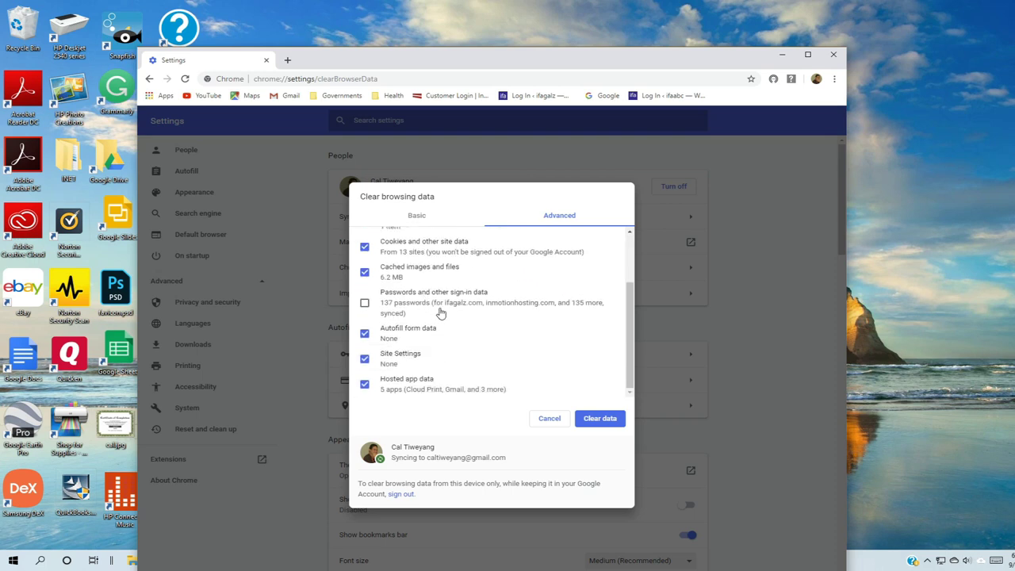
mouse_move(460, 316)
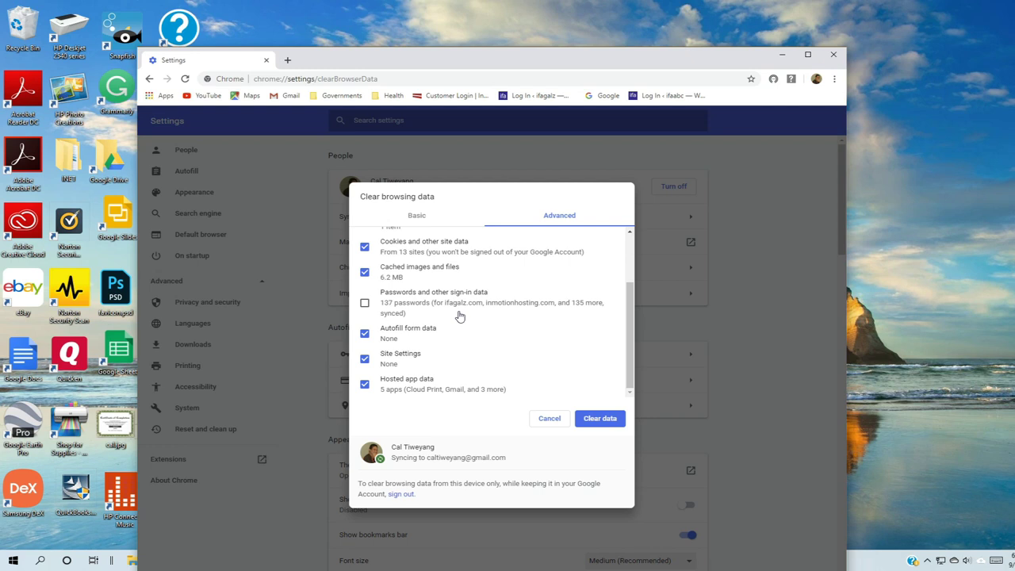
left_click(364, 303)
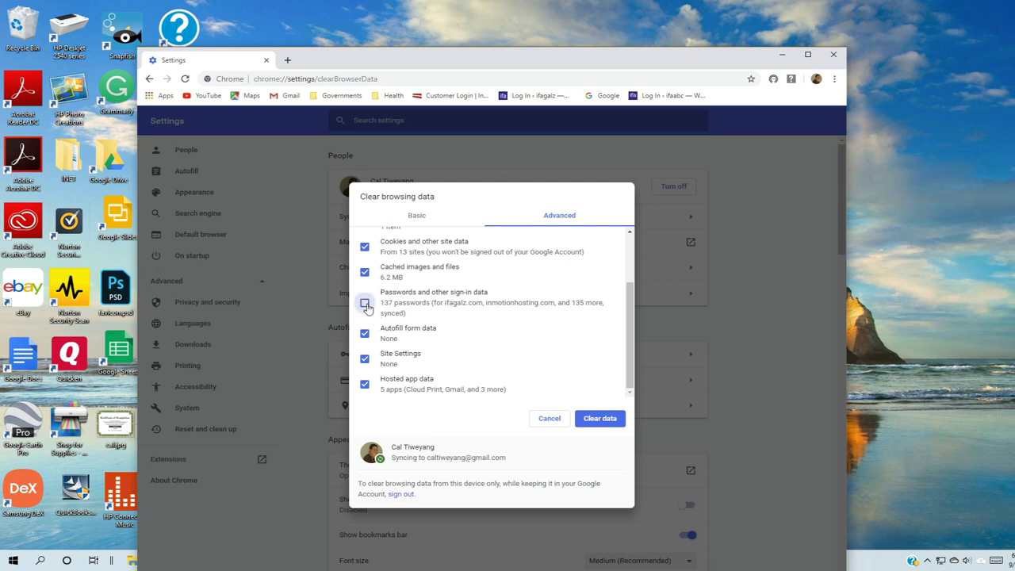
left_click(364, 303)
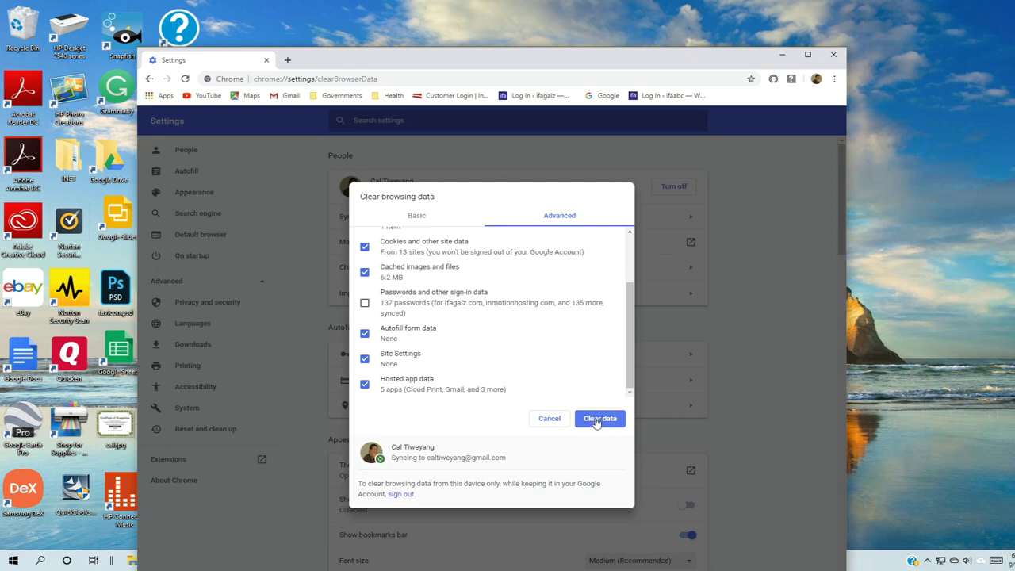
- Clear Chrome's selected history, cookies and cached files, returning to the desktop
left_click(600, 418)
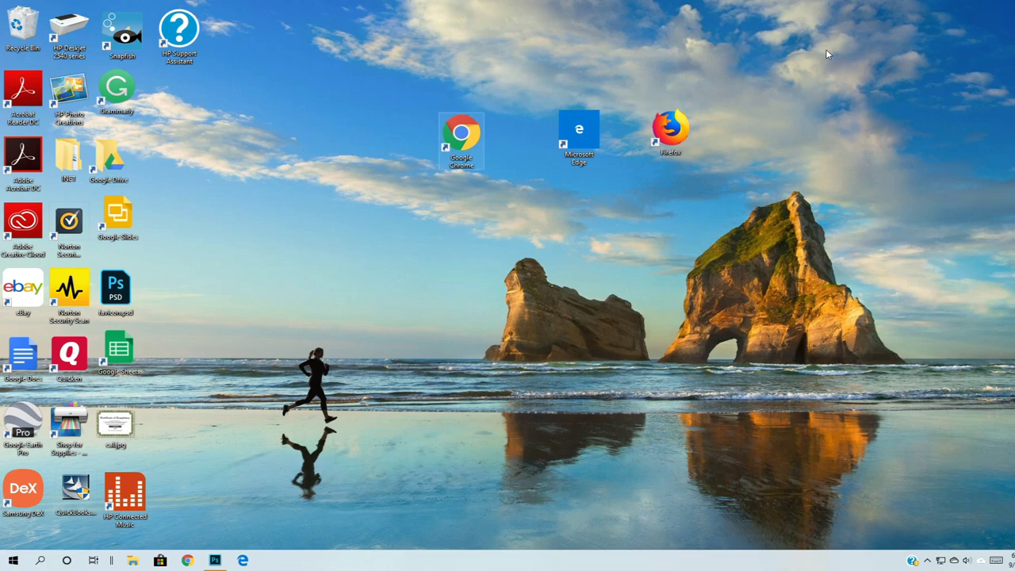
- Launch Microsoft Edge from its desktop shortcut onto the news start page
left_click(579, 134)
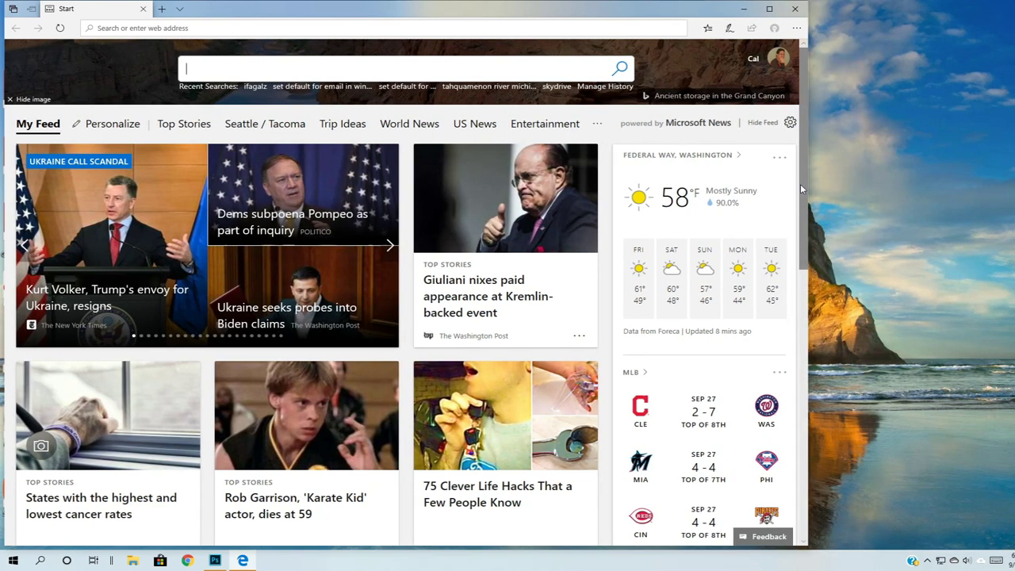
mouse_move(797, 27)
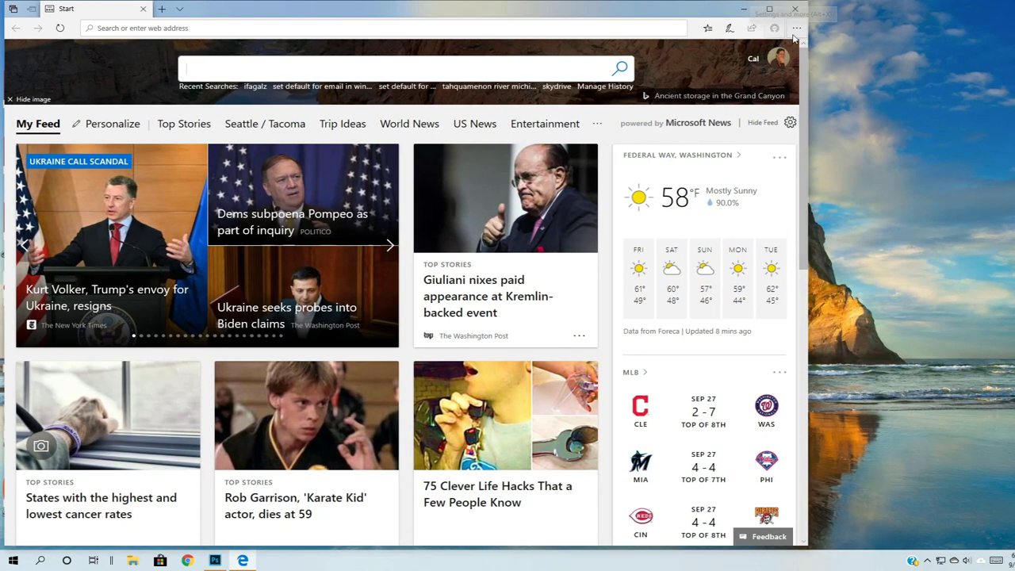
mouse_move(796, 27)
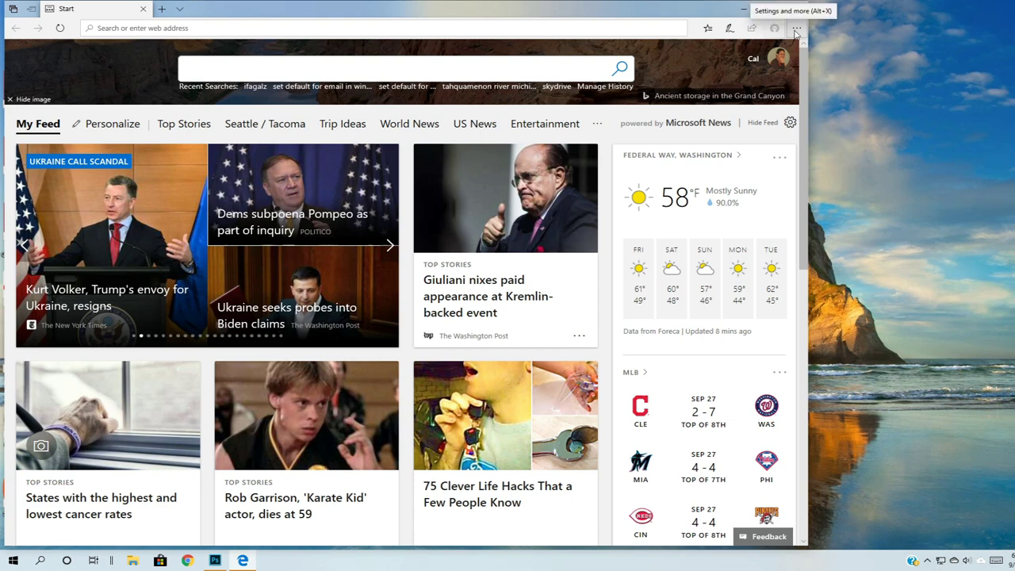
- Click repeatedly on Edge's start page, then open the Settings and more (…) menu
left_click(388, 245)
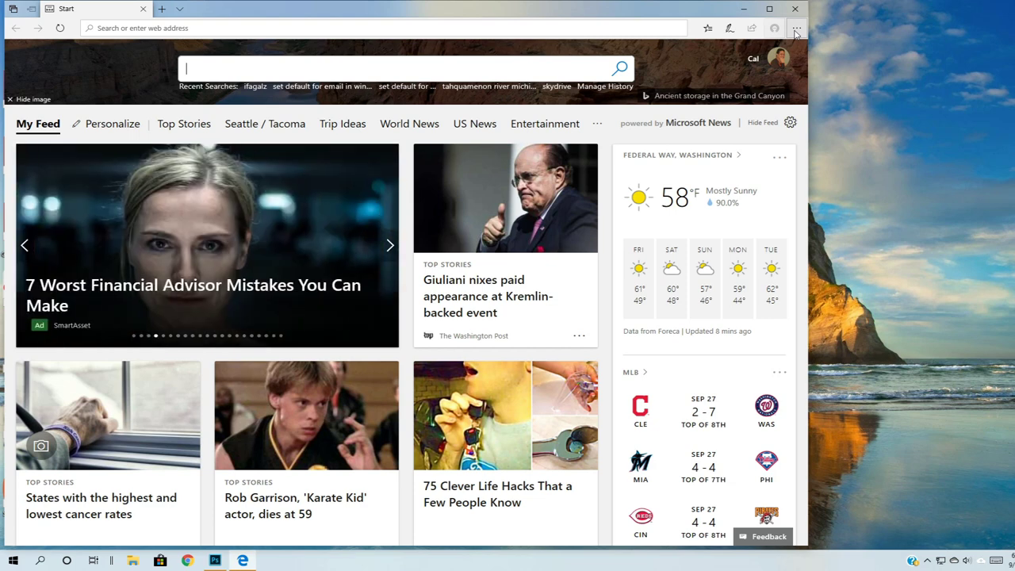
left_click(389, 245)
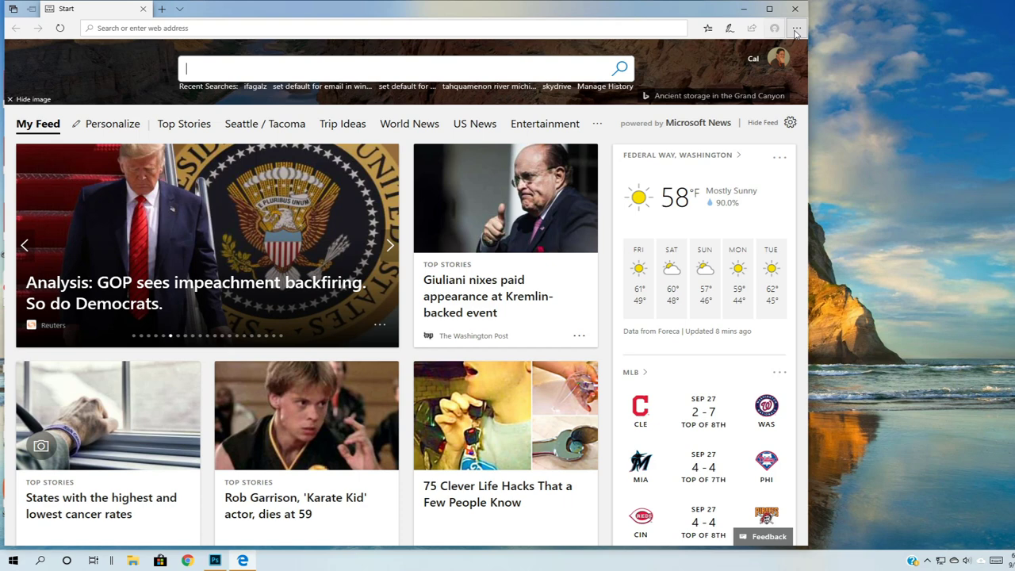
left_click(389, 244)
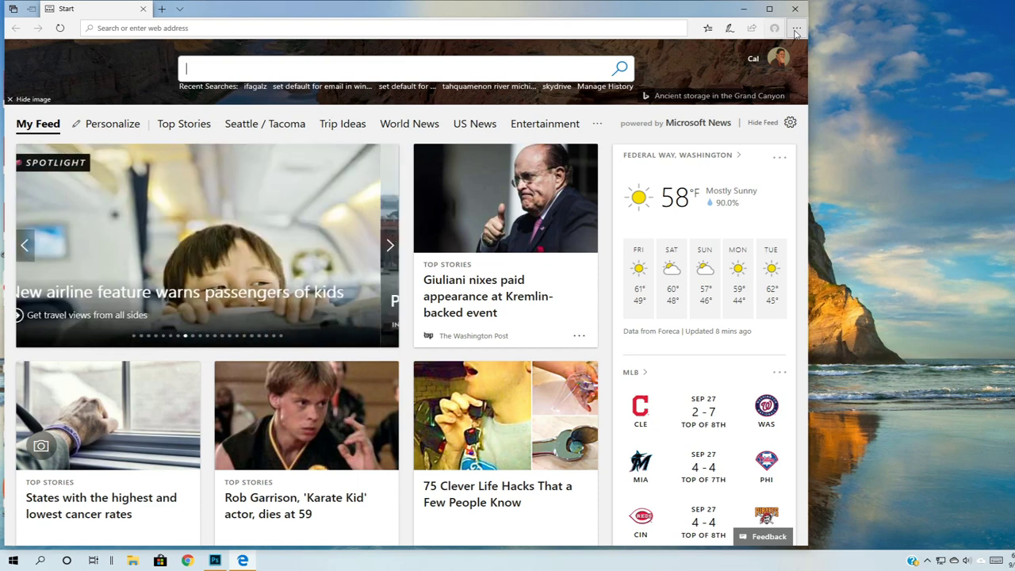
left_click(389, 244)
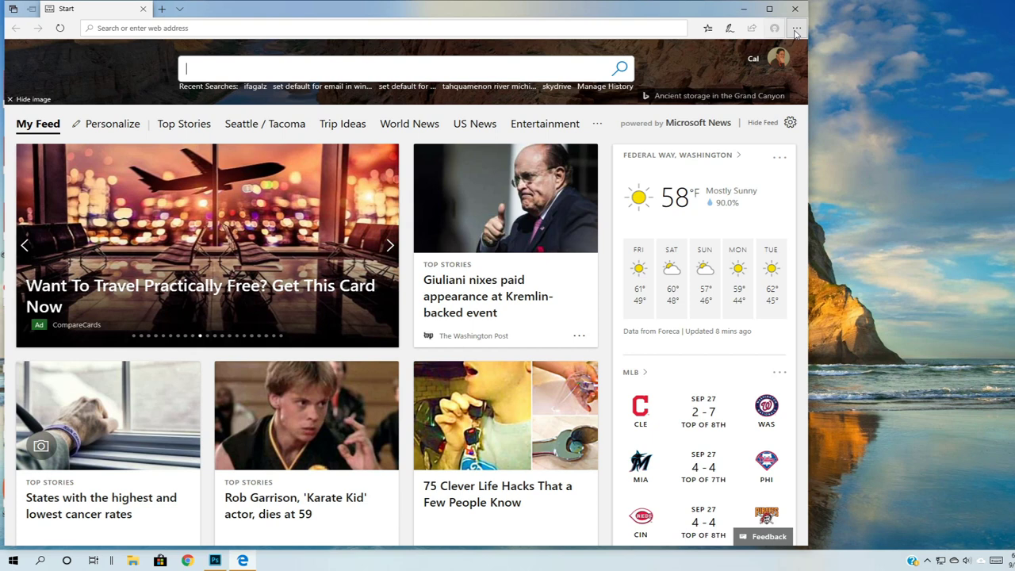
left_click(389, 245)
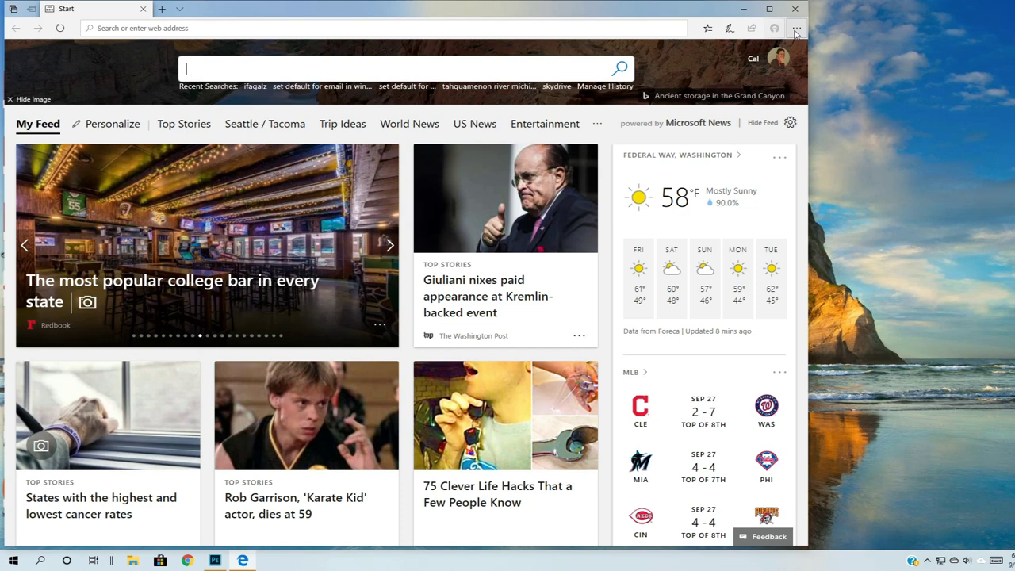
left_click(388, 244)
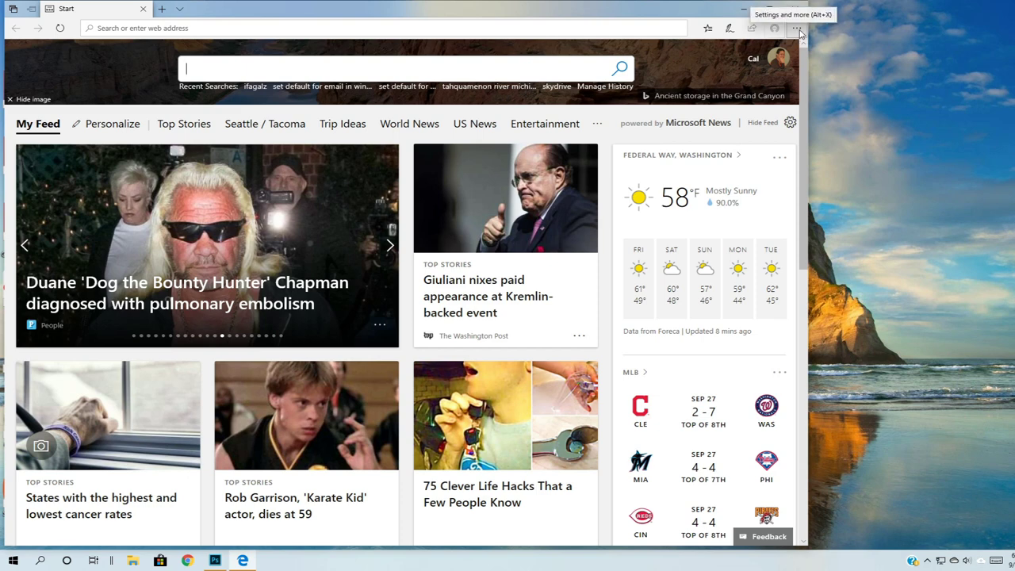
mouse_move(797, 30)
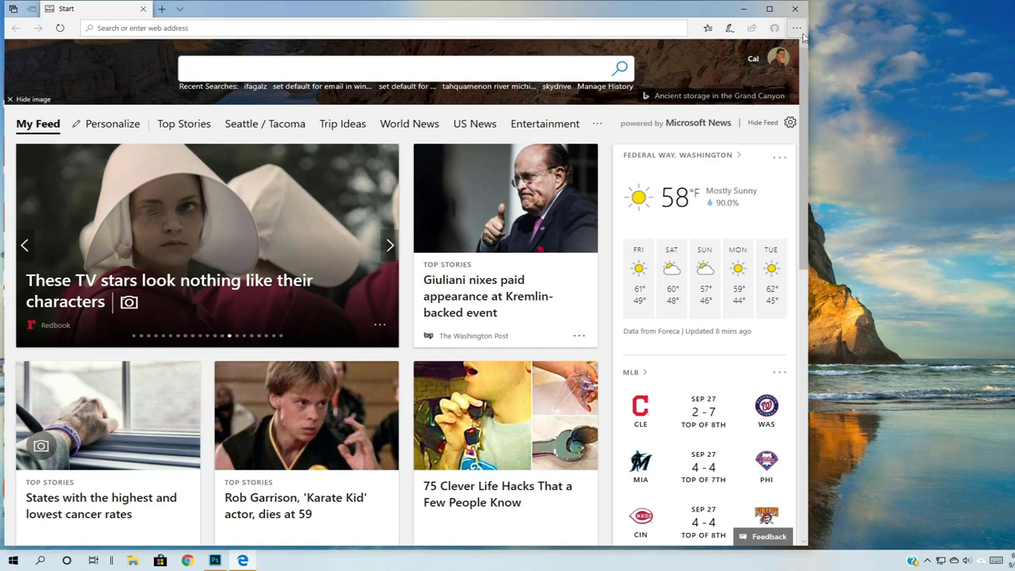
left_click(797, 28)
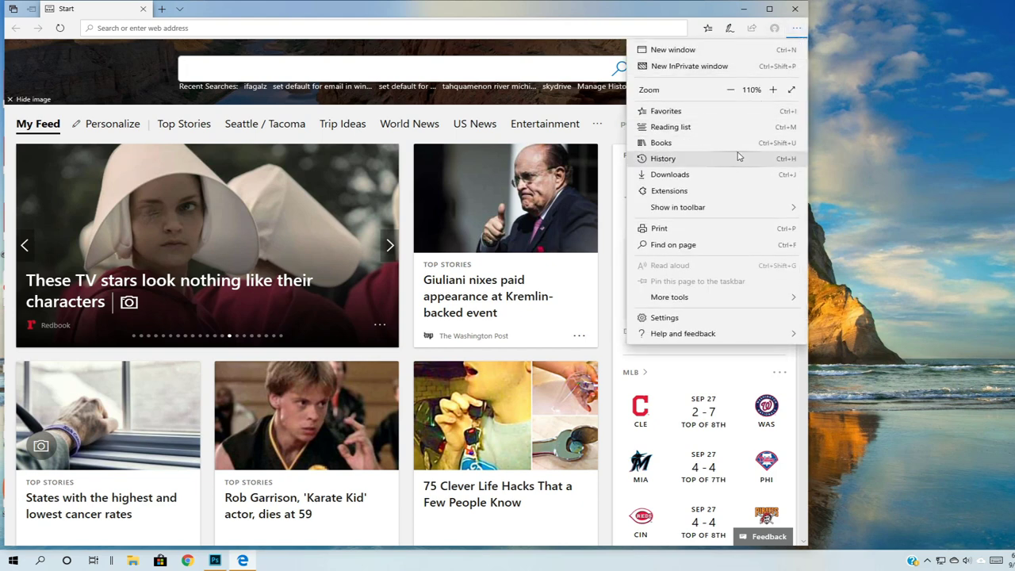
mouse_move(733, 166)
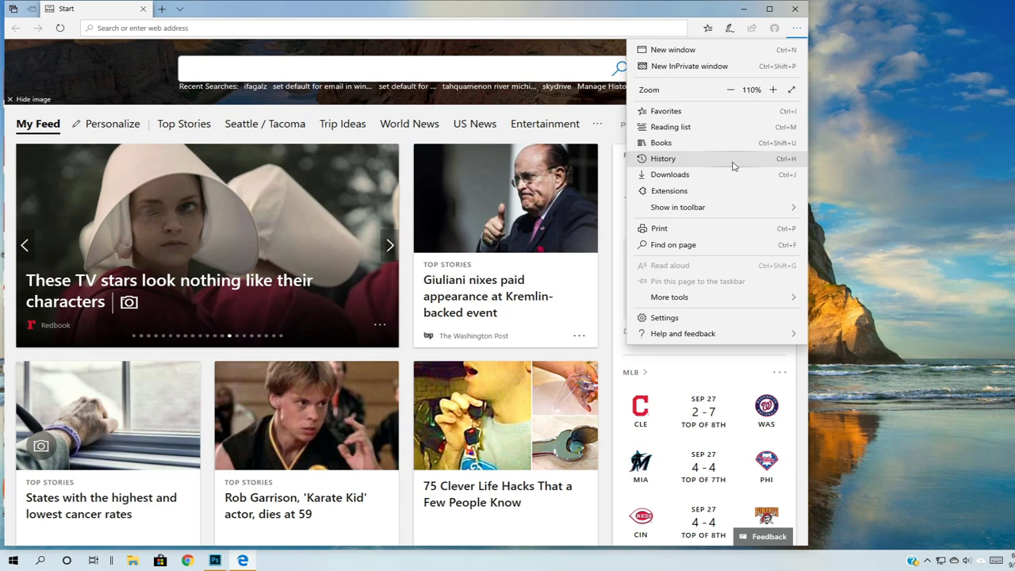
- Clear Edge's browsing data from History, leaving Passwords unchecked, until 'All clear!' appears
left_click(663, 157)
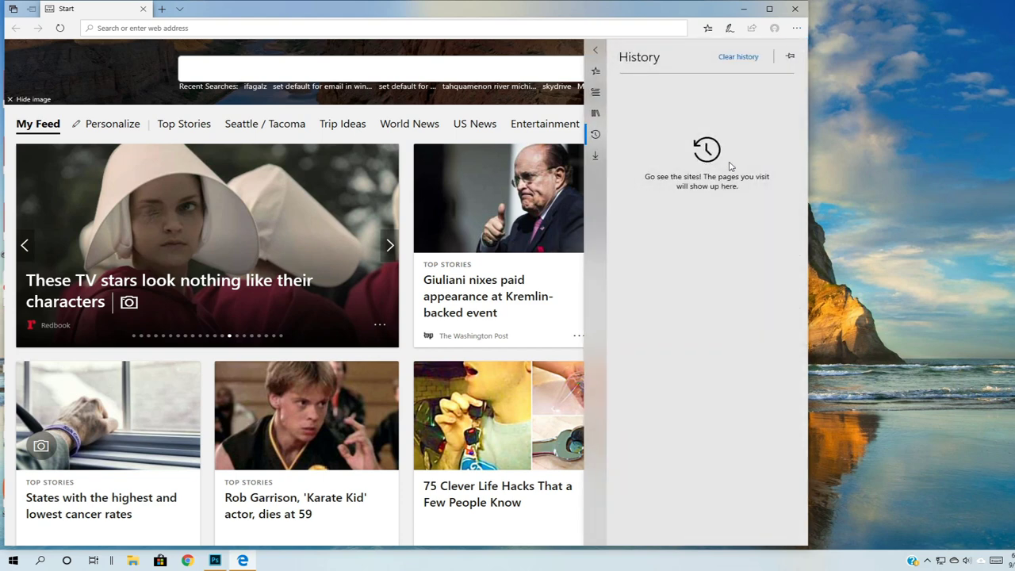
mouse_move(739, 56)
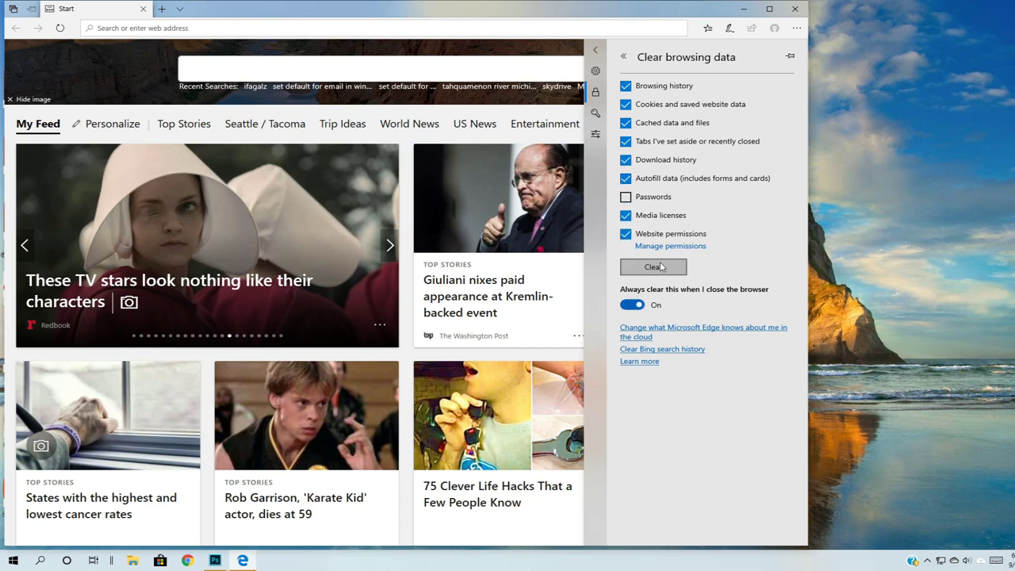
left_click(653, 266)
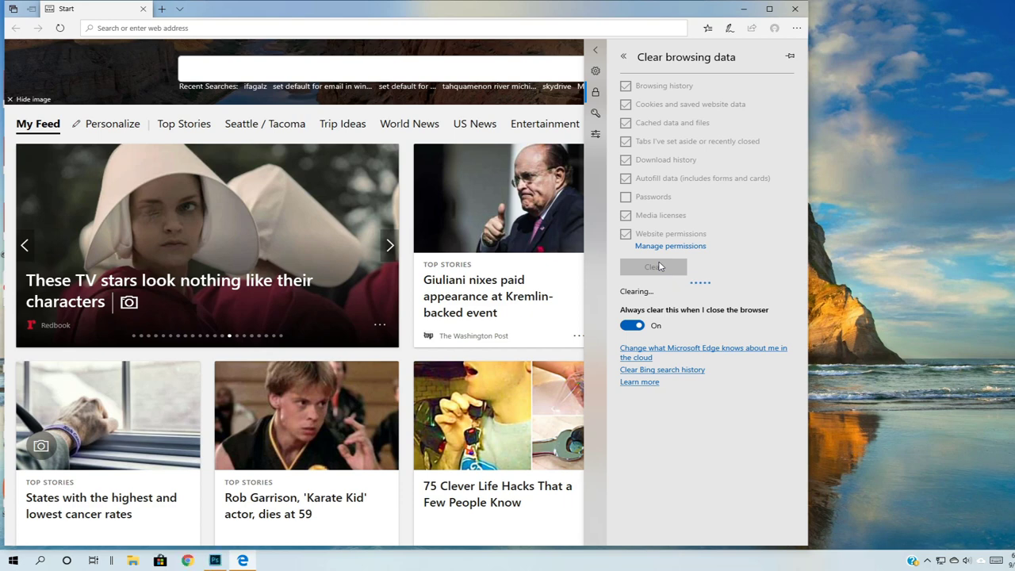
left_click(653, 266)
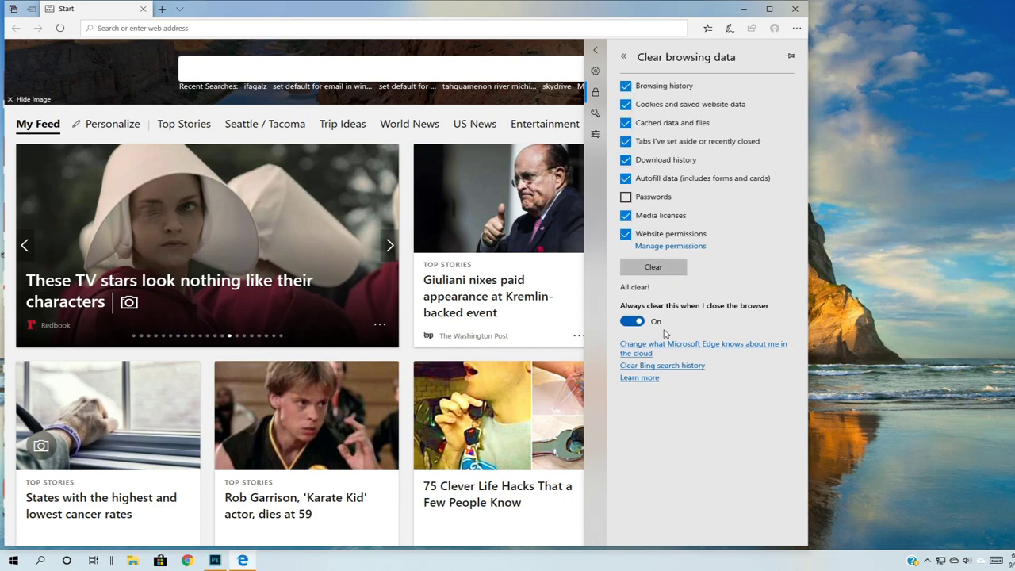
mouse_move(706, 316)
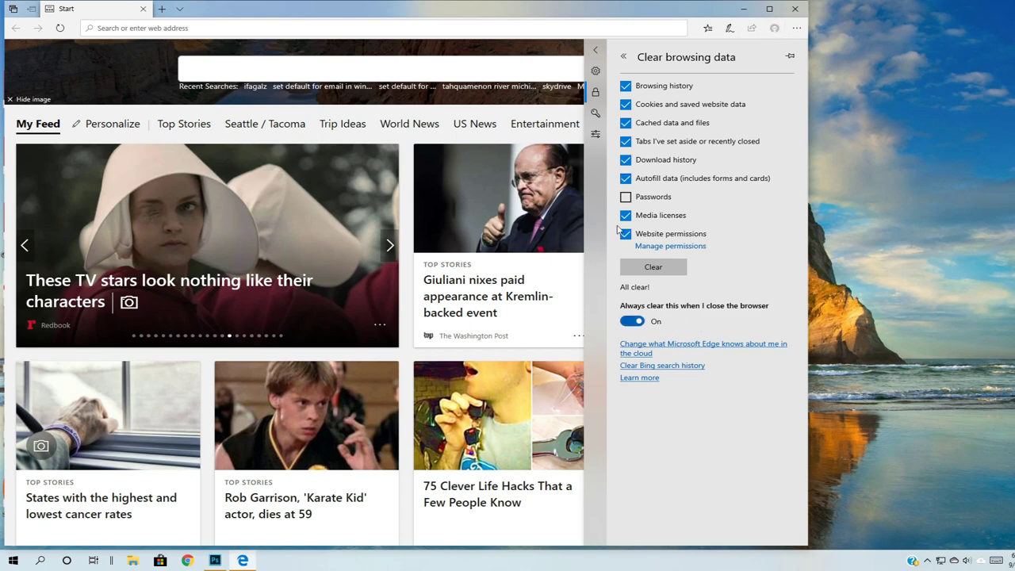
left_click(652, 266)
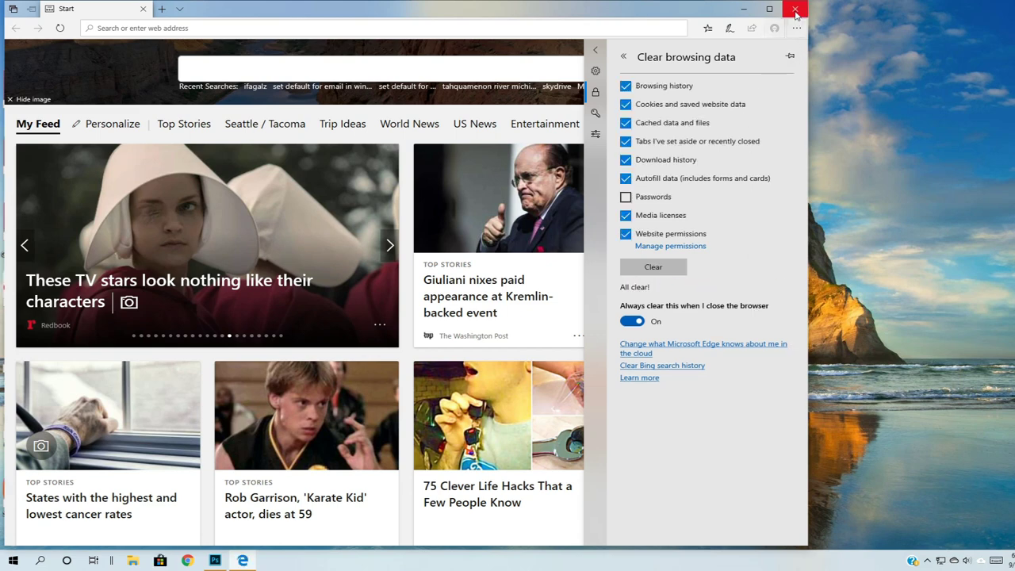
- Close Edge, launch Firefox and decline the default browser prompt with Not now
left_click(796, 9)
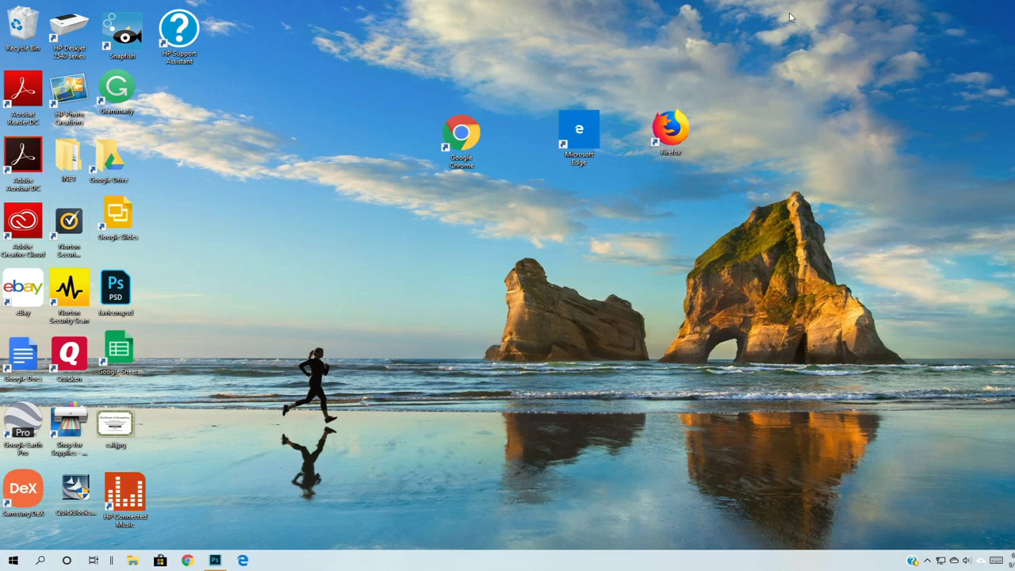
double_click(671, 131)
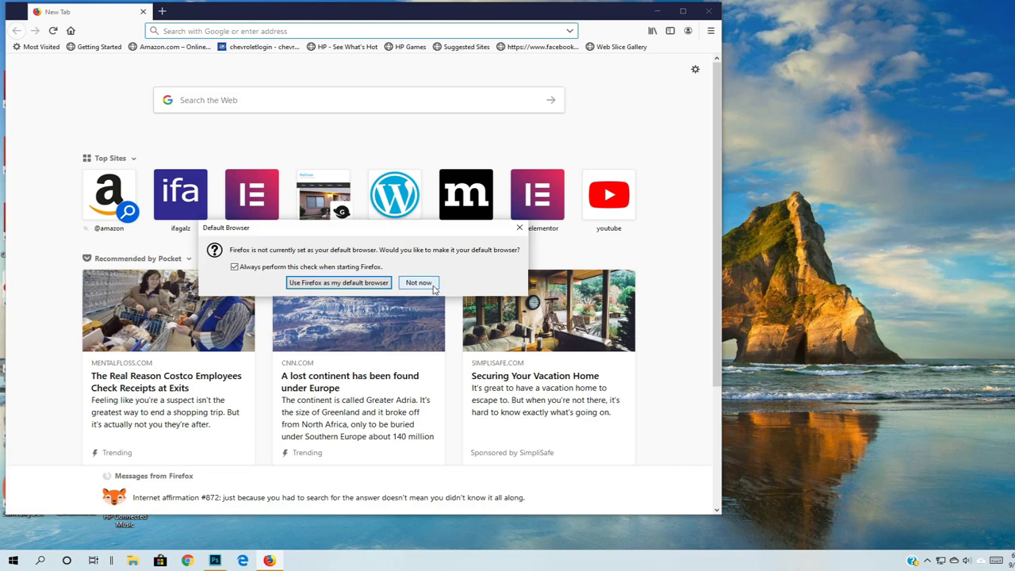
left_click(418, 282)
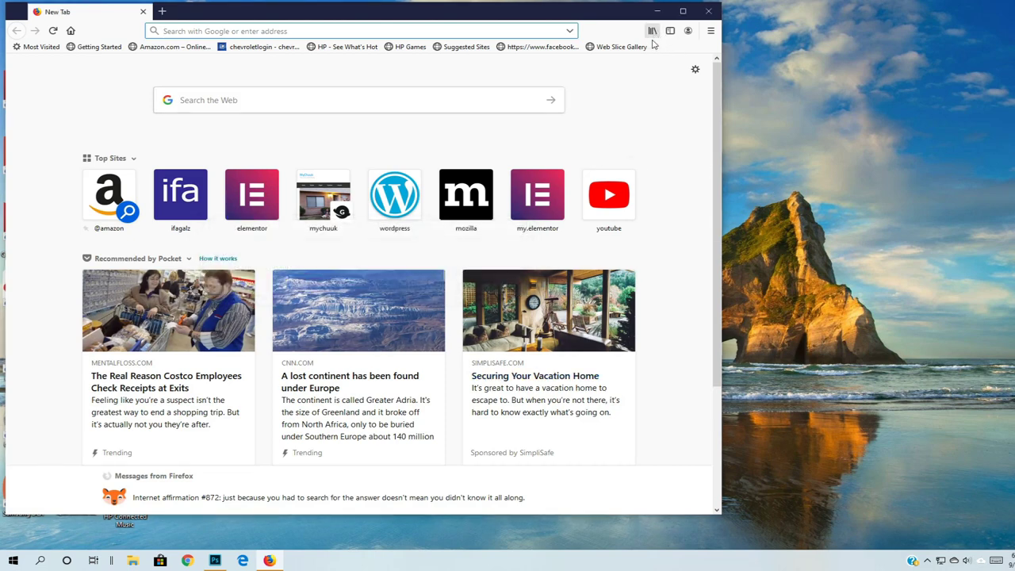
mouse_move(652, 30)
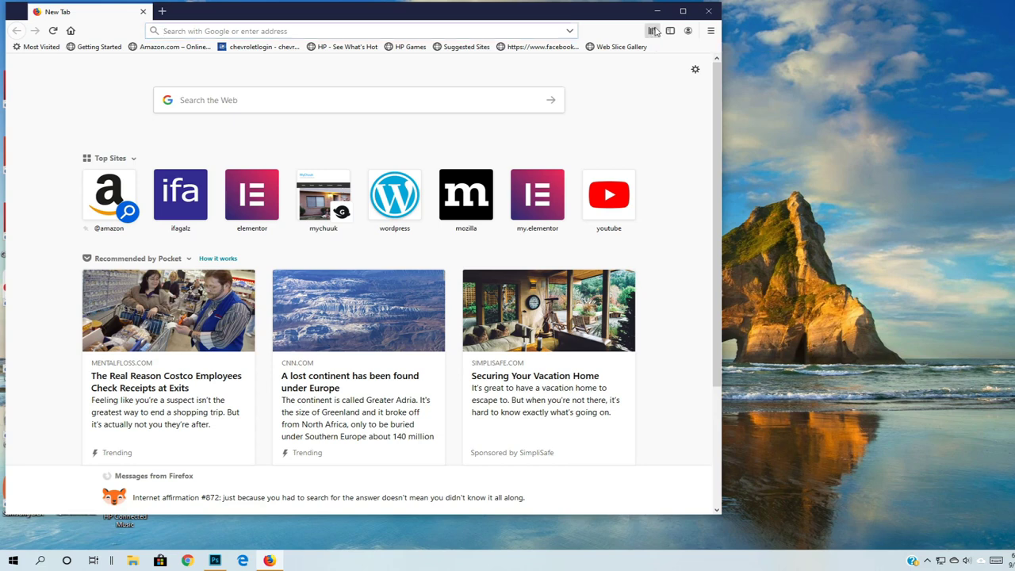
left_click(652, 30)
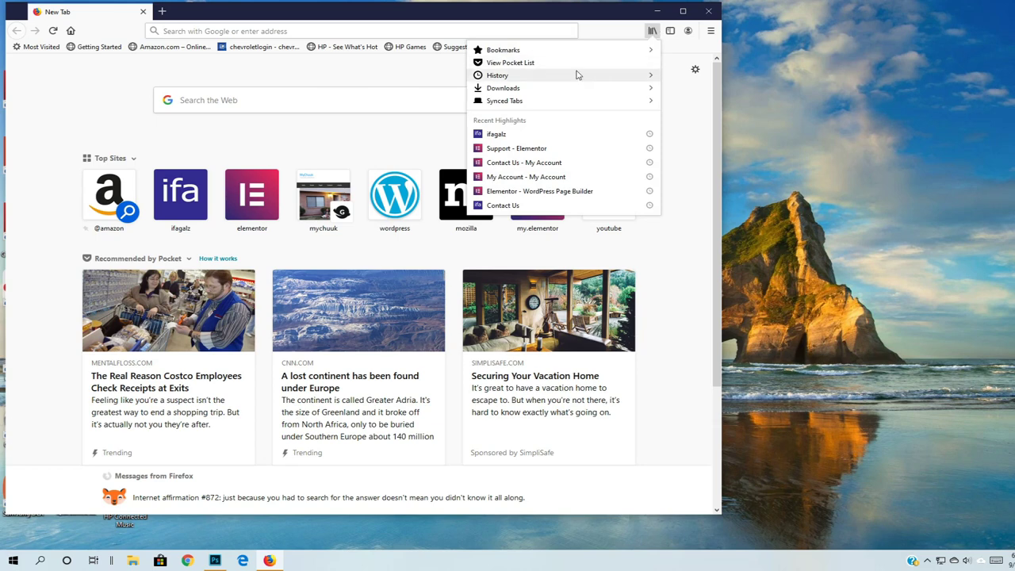
- Clear Firefox history for Everything, including Site Preferences and Offline Website Data
left_click(498, 75)
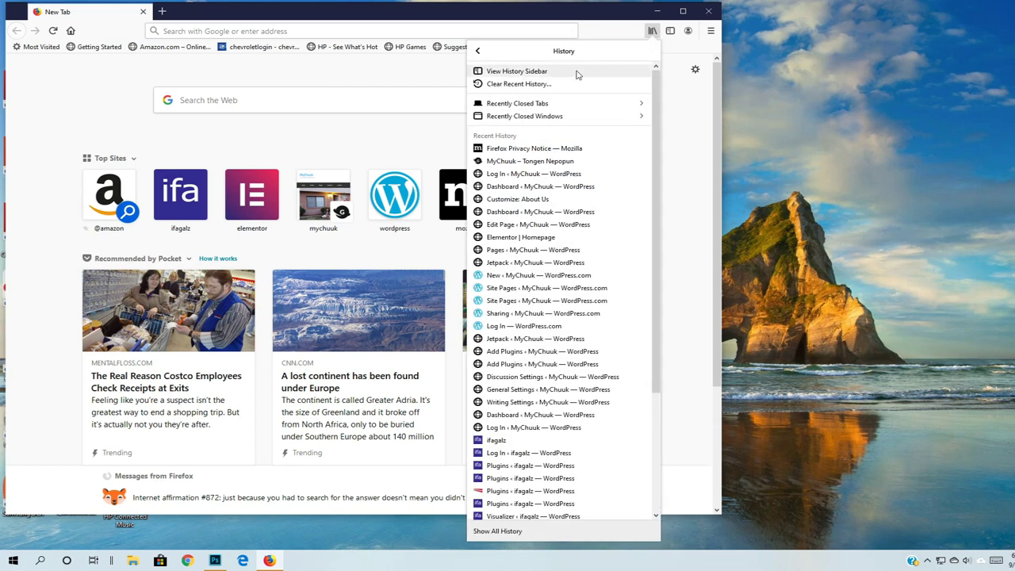
mouse_move(519, 84)
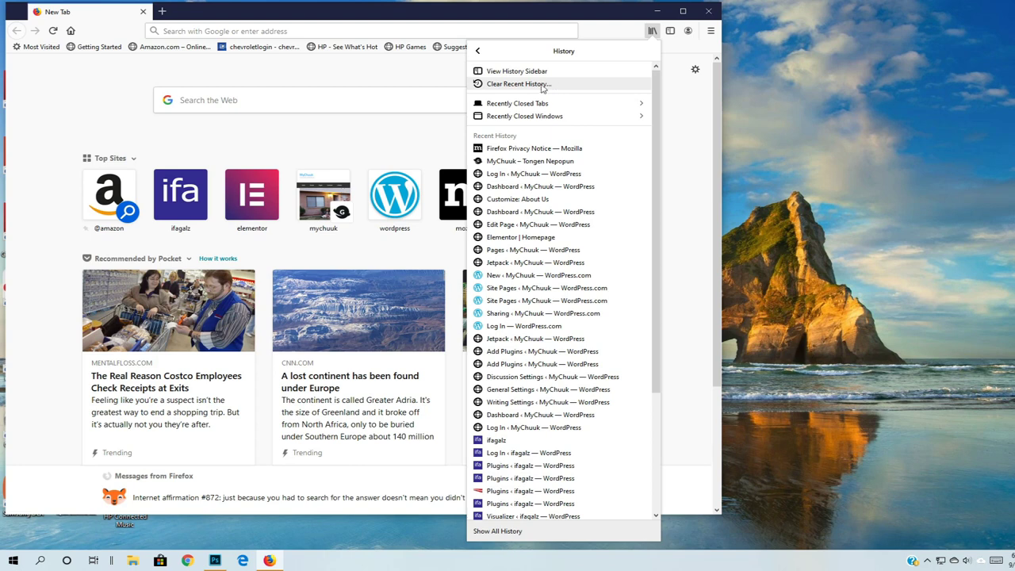
left_click(520, 83)
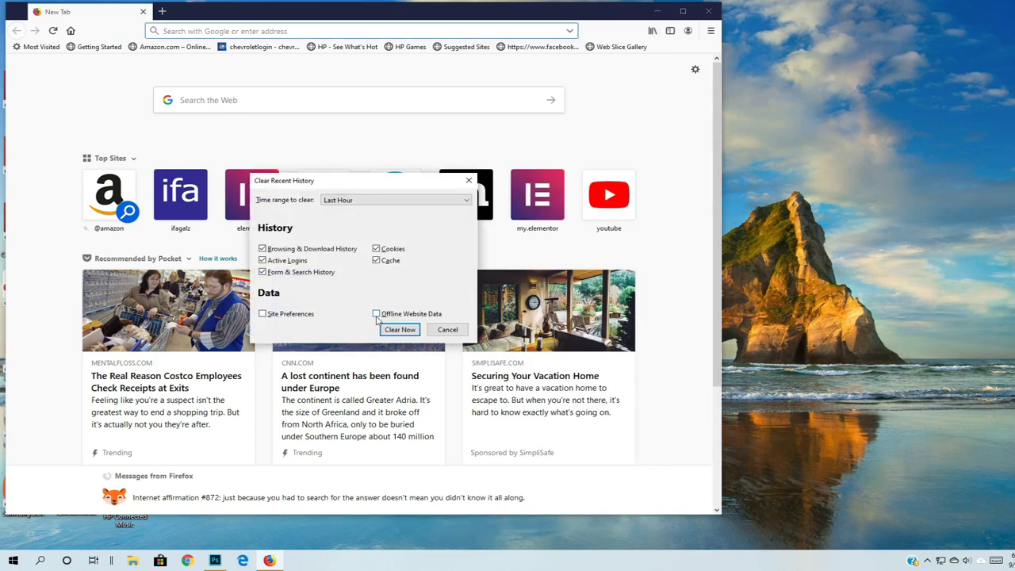
left_click(376, 314)
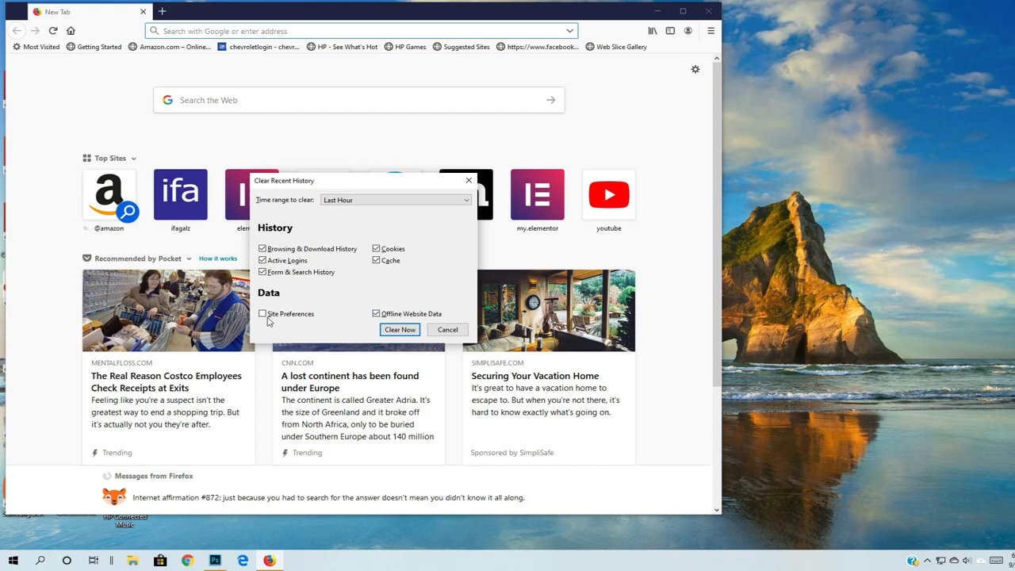
left_click(263, 313)
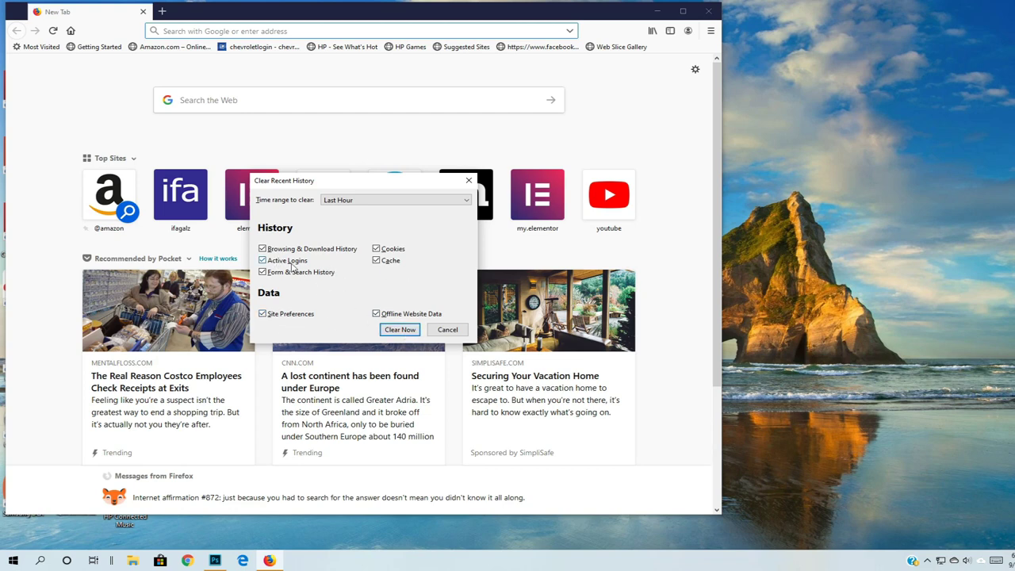
mouse_move(464, 215)
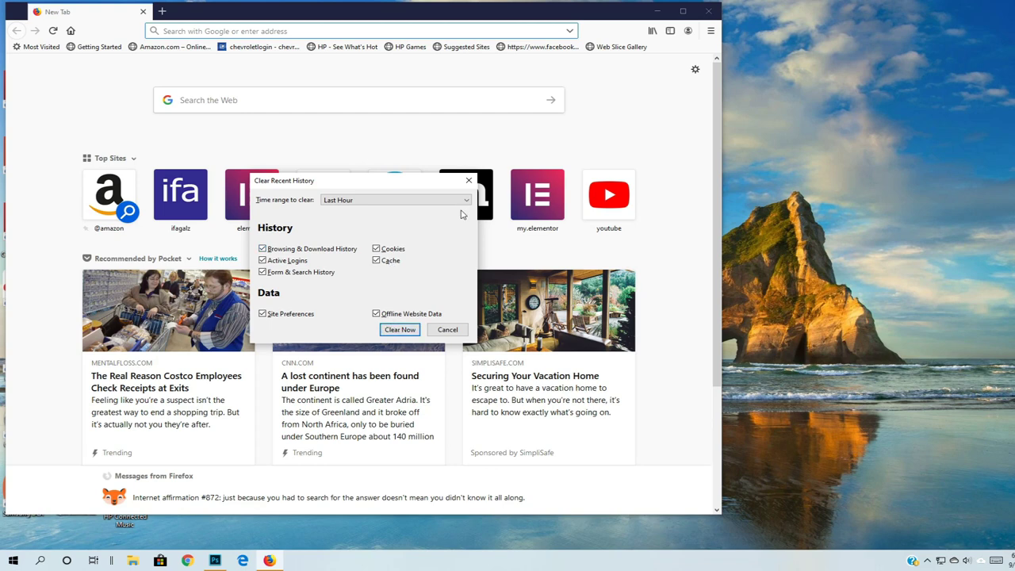
left_click(395, 199)
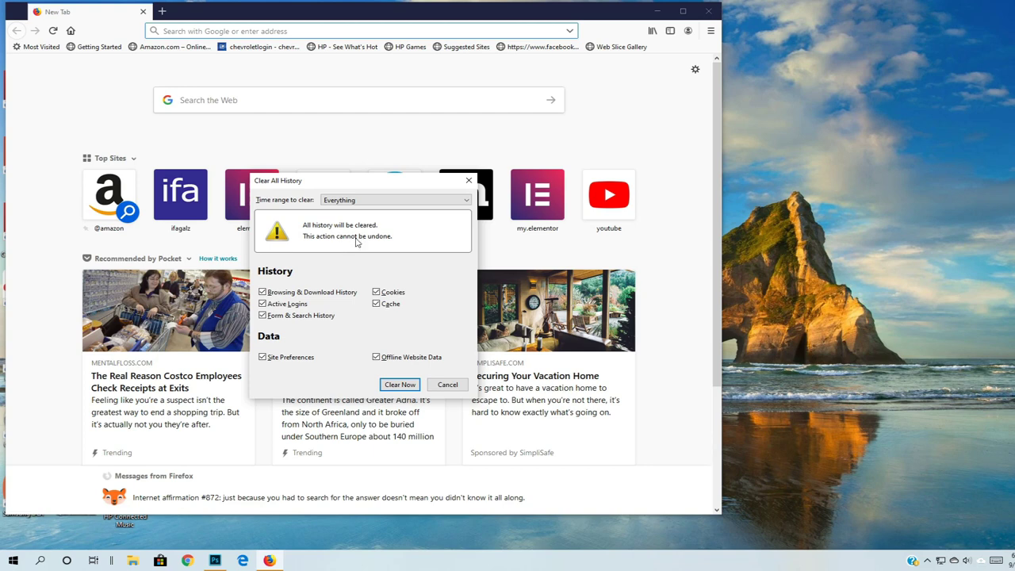
mouse_move(445, 393)
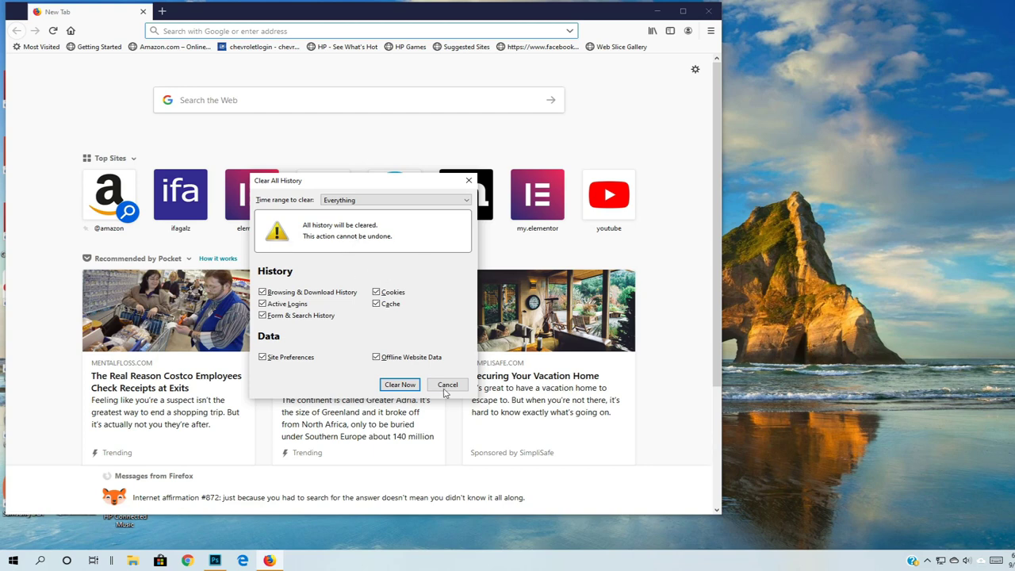
left_click(400, 384)
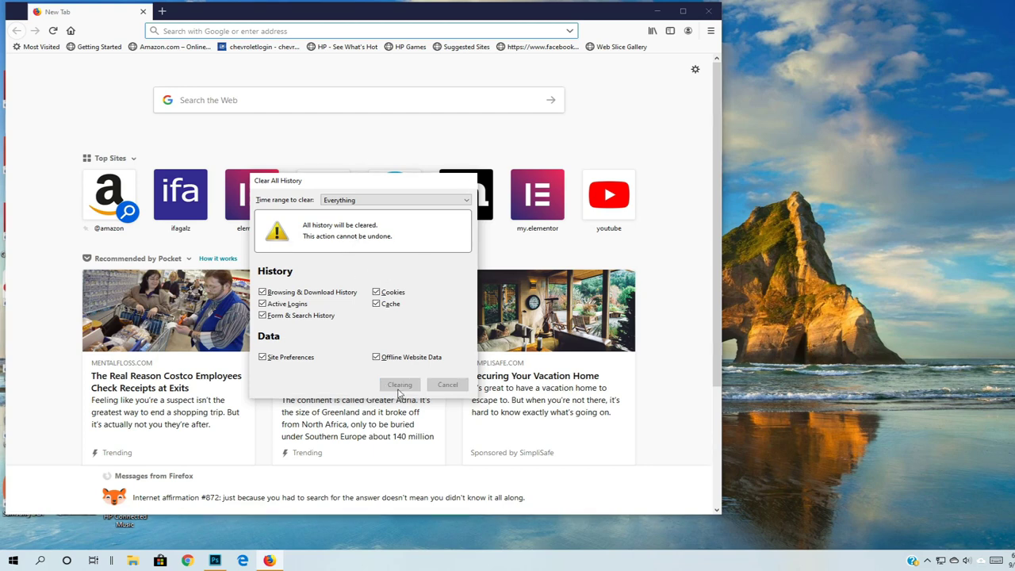
left_click(400, 385)
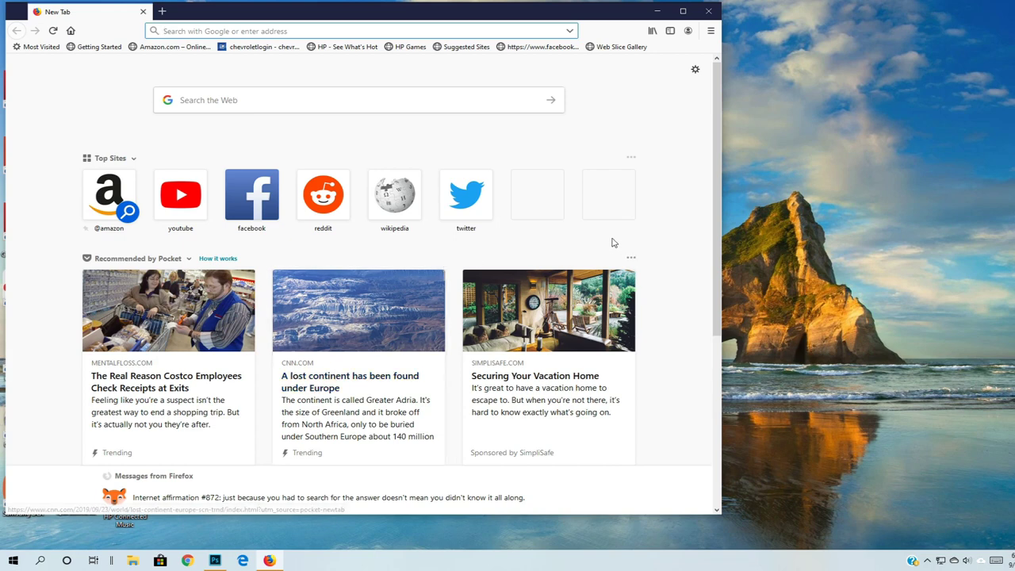
mouse_move(642, 260)
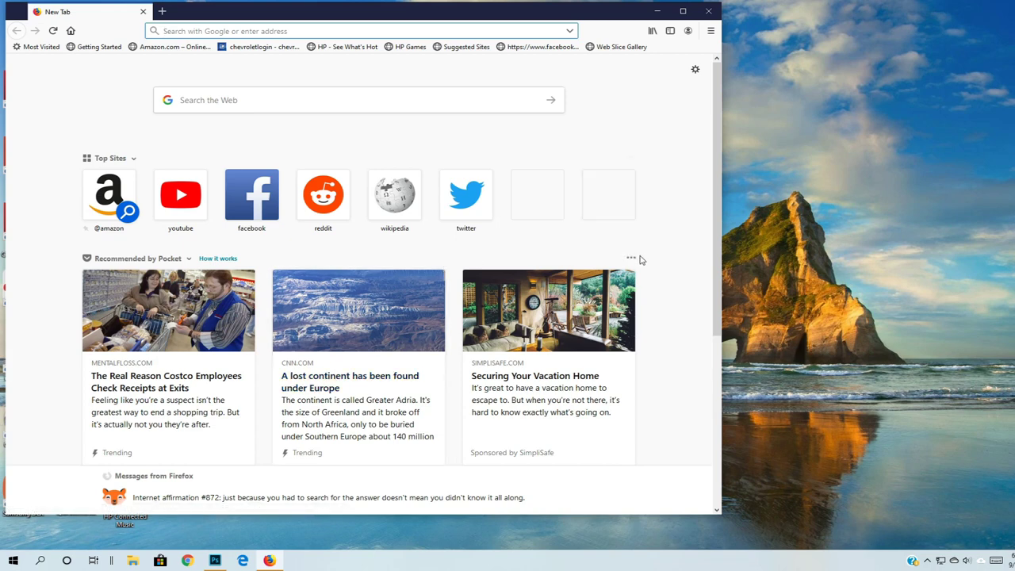
left_click(711, 31)
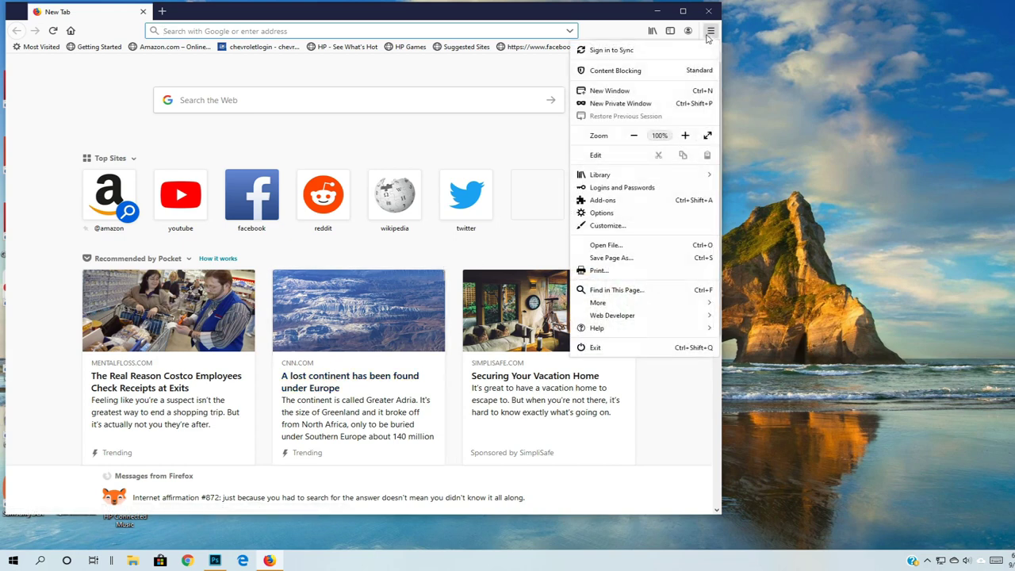
mouse_move(665, 117)
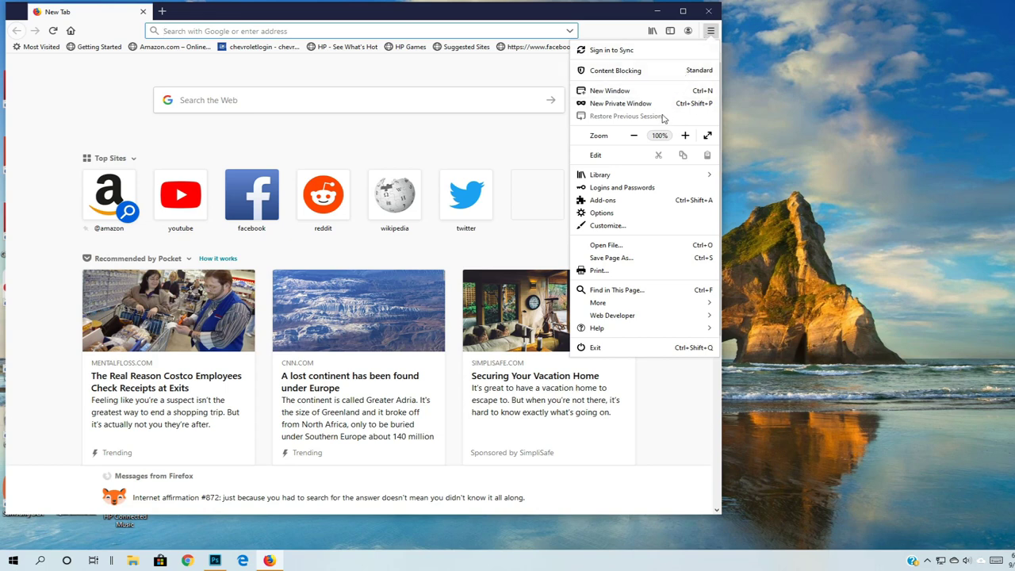
left_click(601, 174)
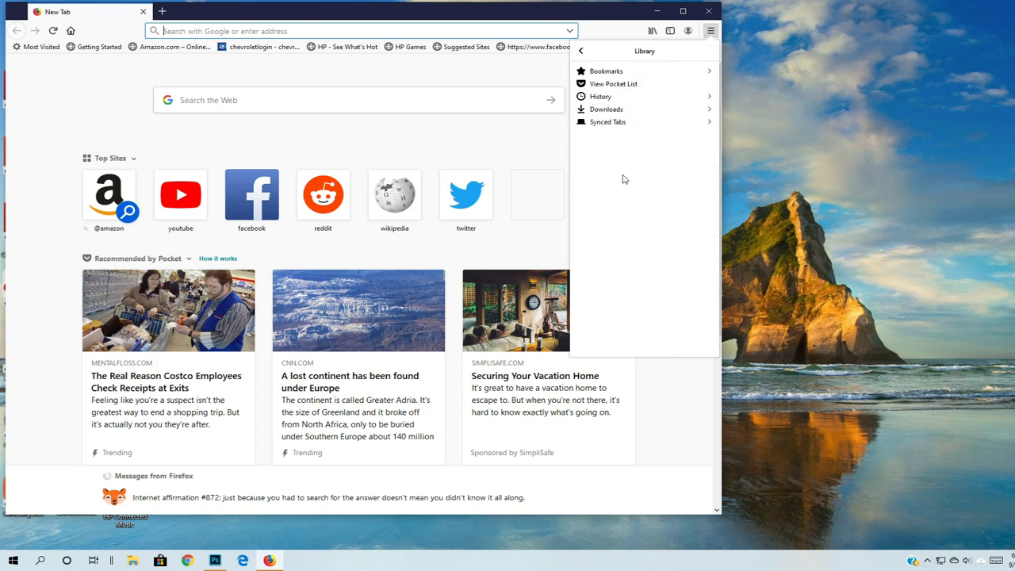
left_click(600, 96)
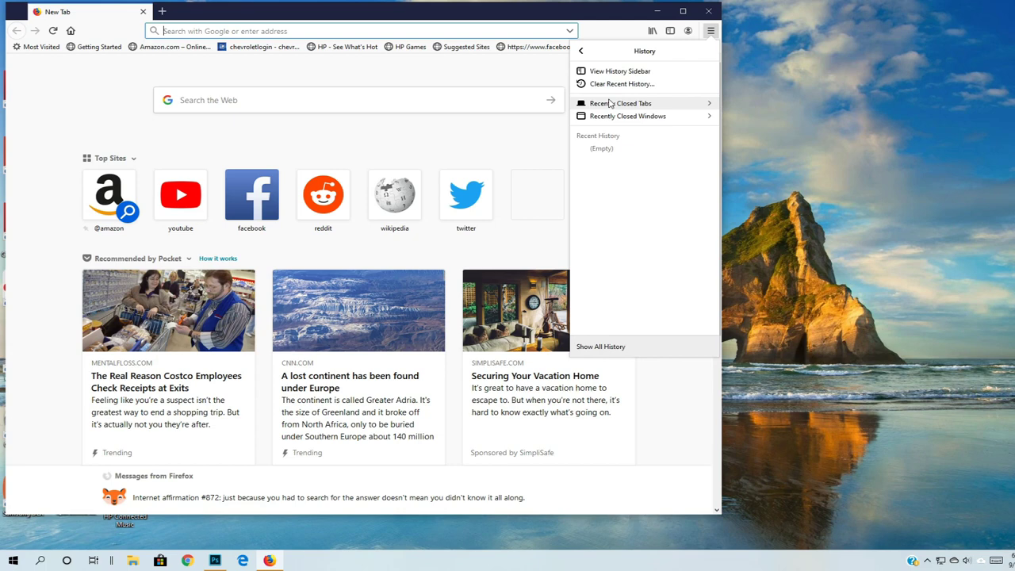
left_click(624, 84)
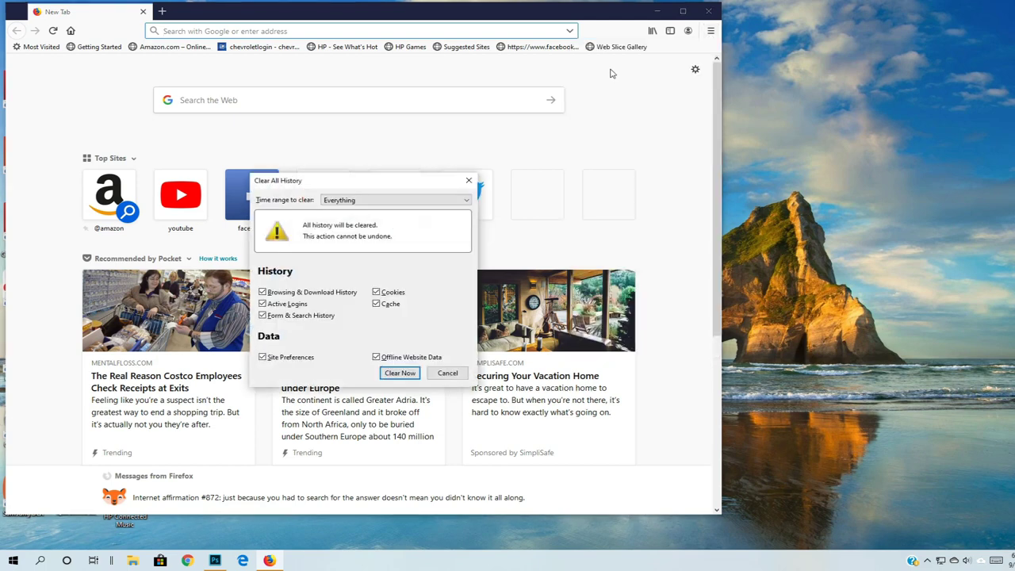
left_click(399, 373)
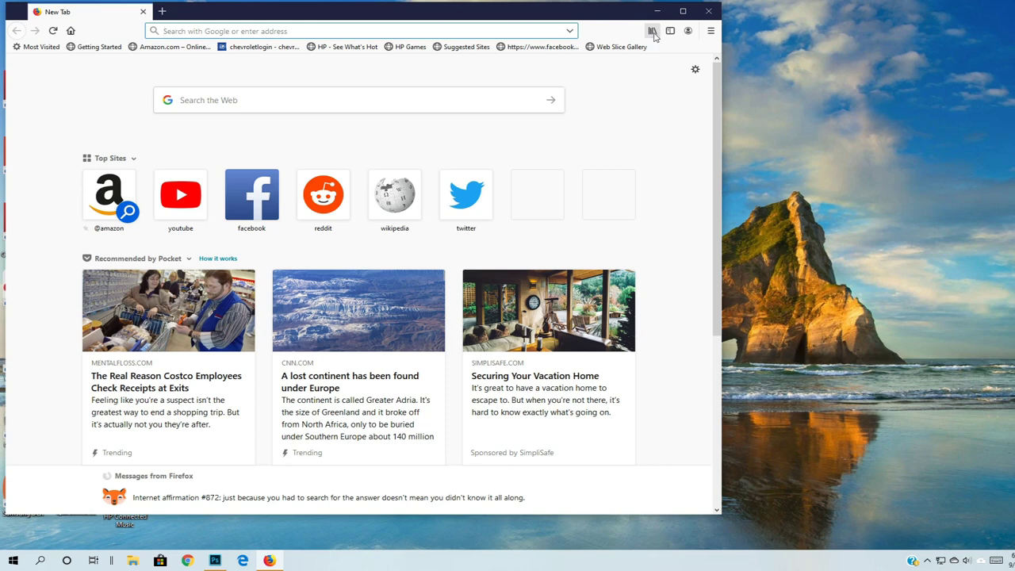
left_click(652, 30)
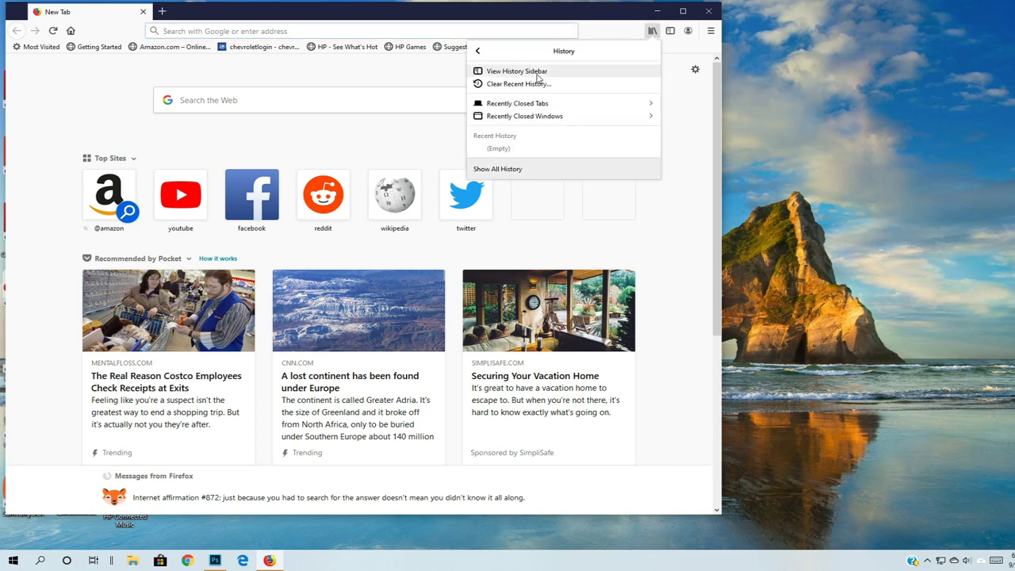
left_click(519, 83)
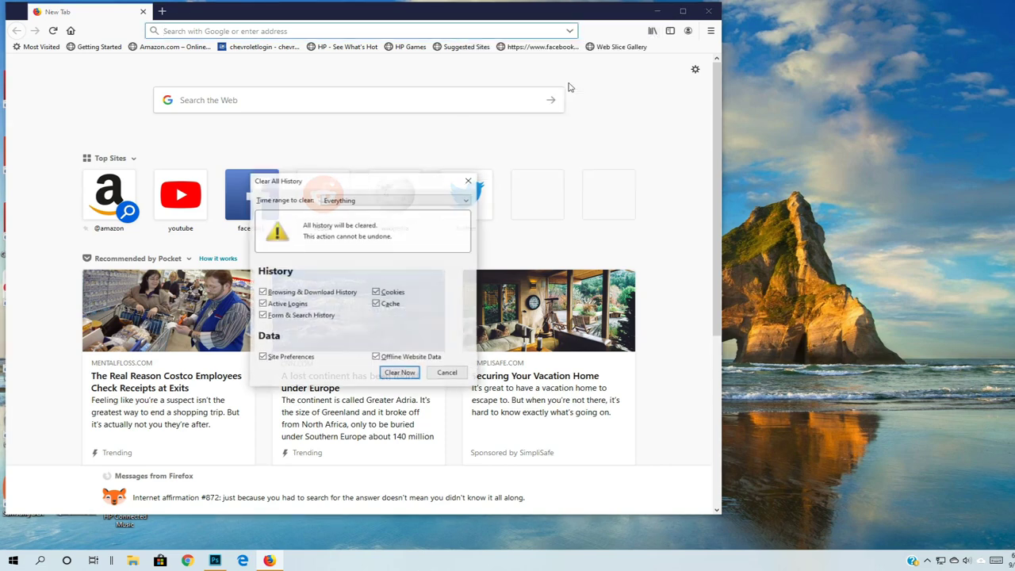
left_click(400, 373)
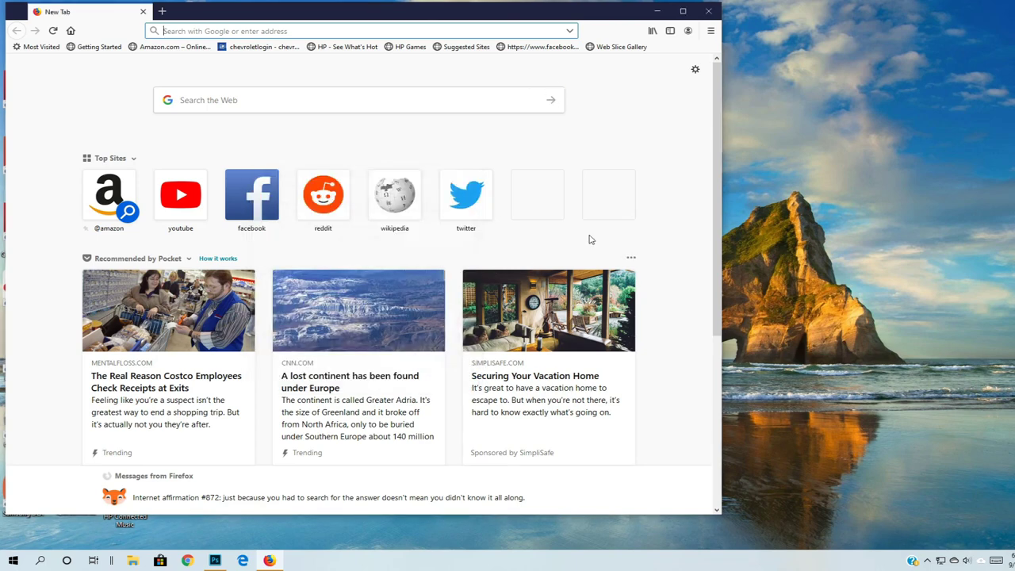
mouse_move(746, 5)
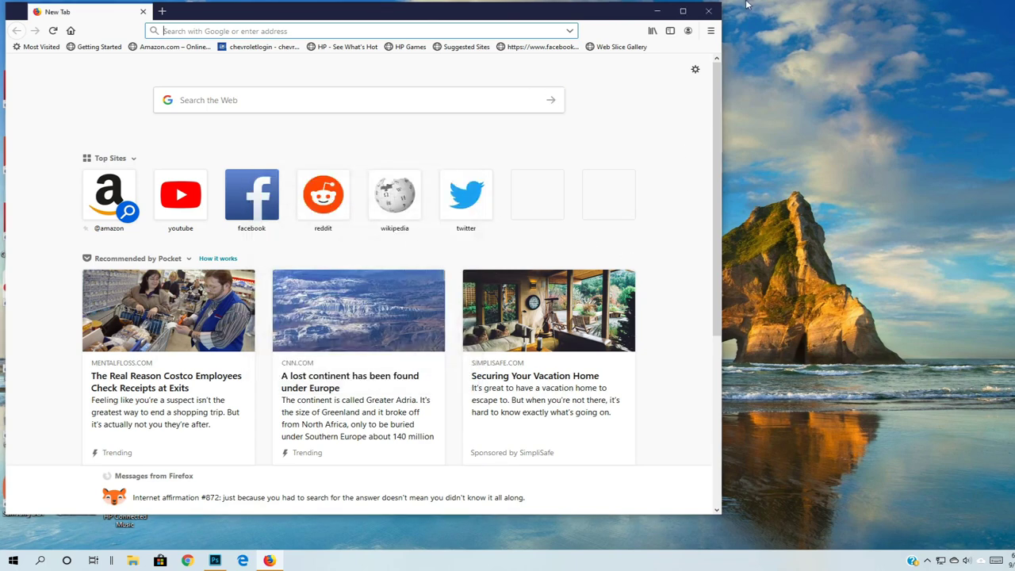